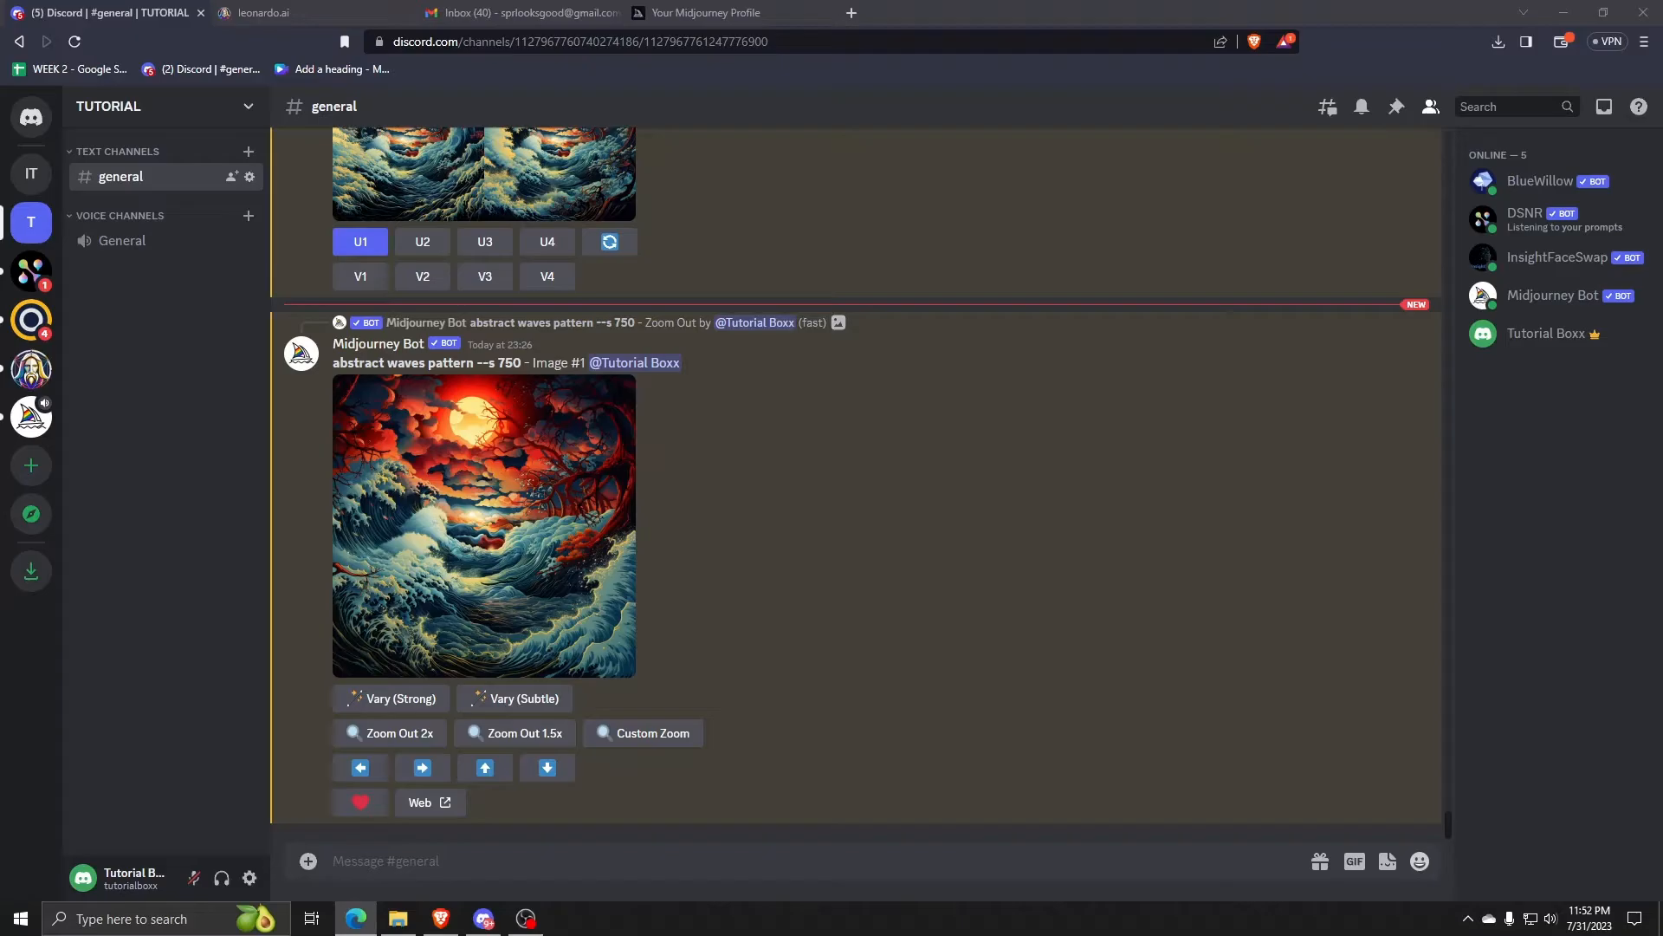
mouse_move(589, 400)
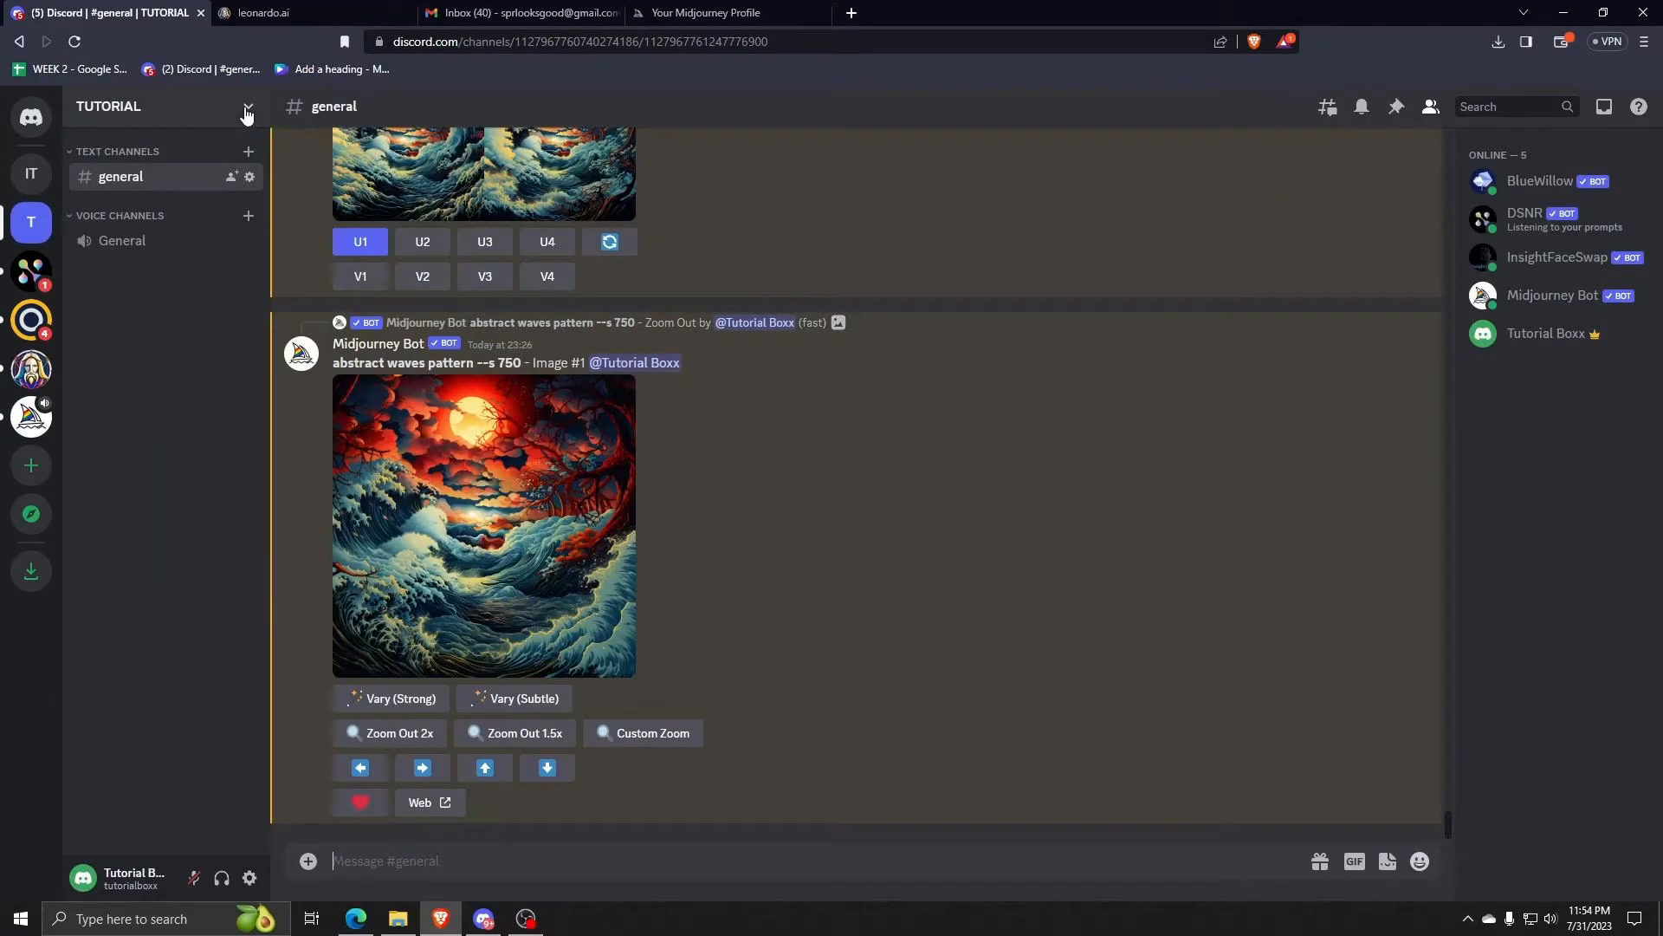
Join the TUTORIAL server's General voice channel and bring up the server options list.
left_click(244, 111)
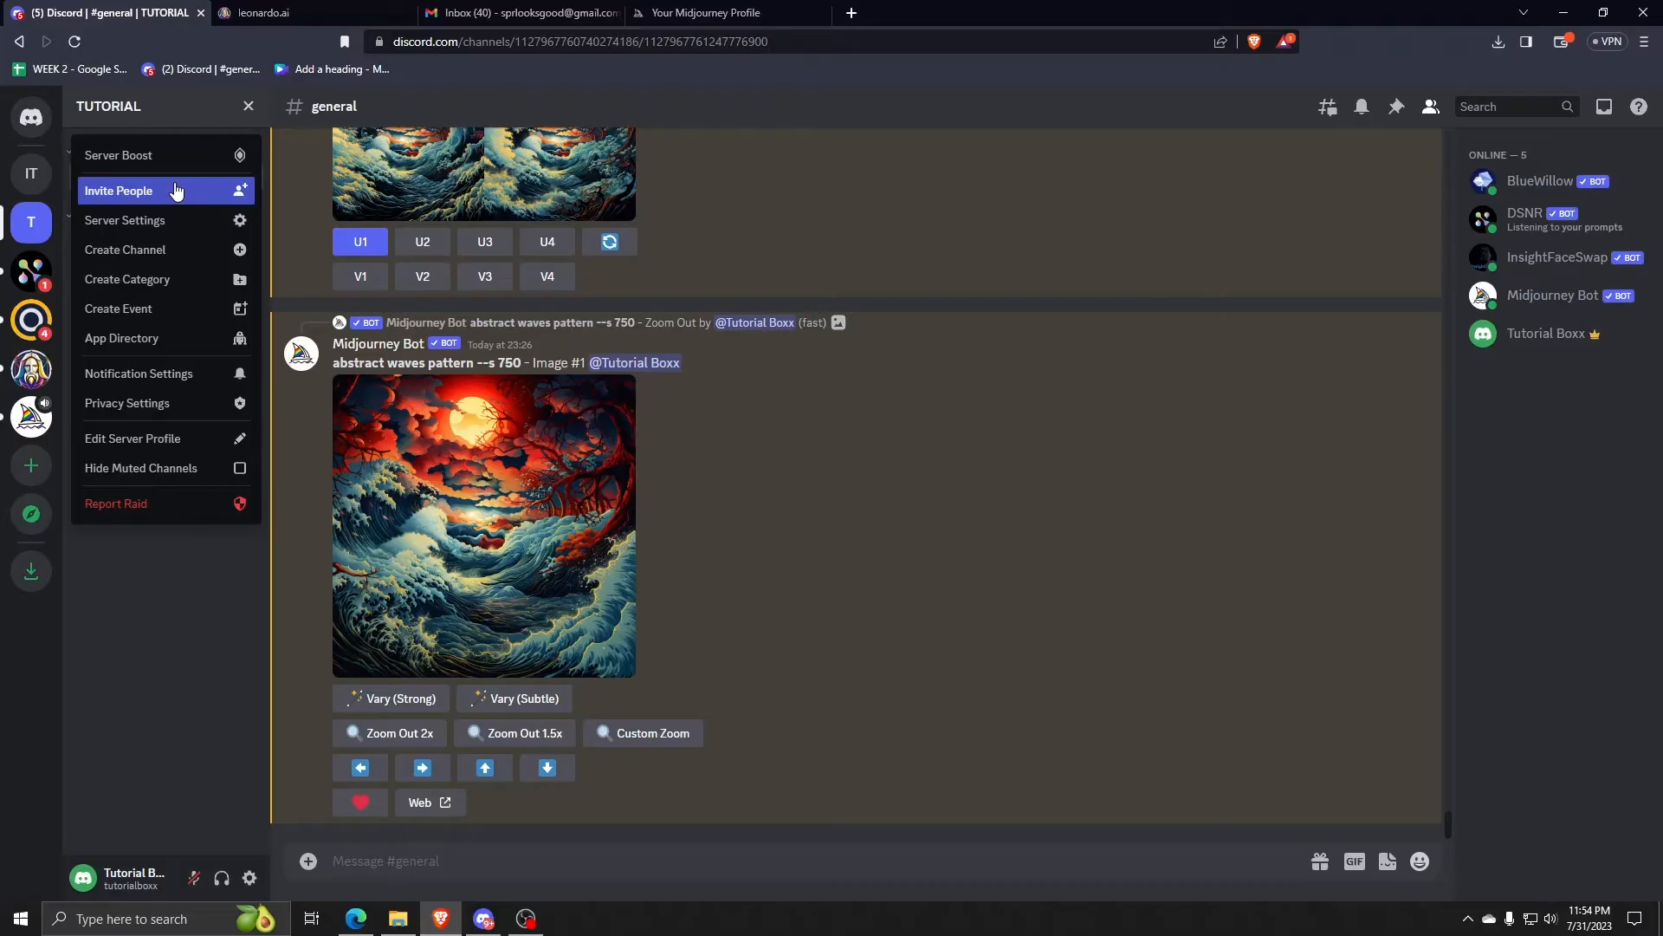
left_click(120, 190)
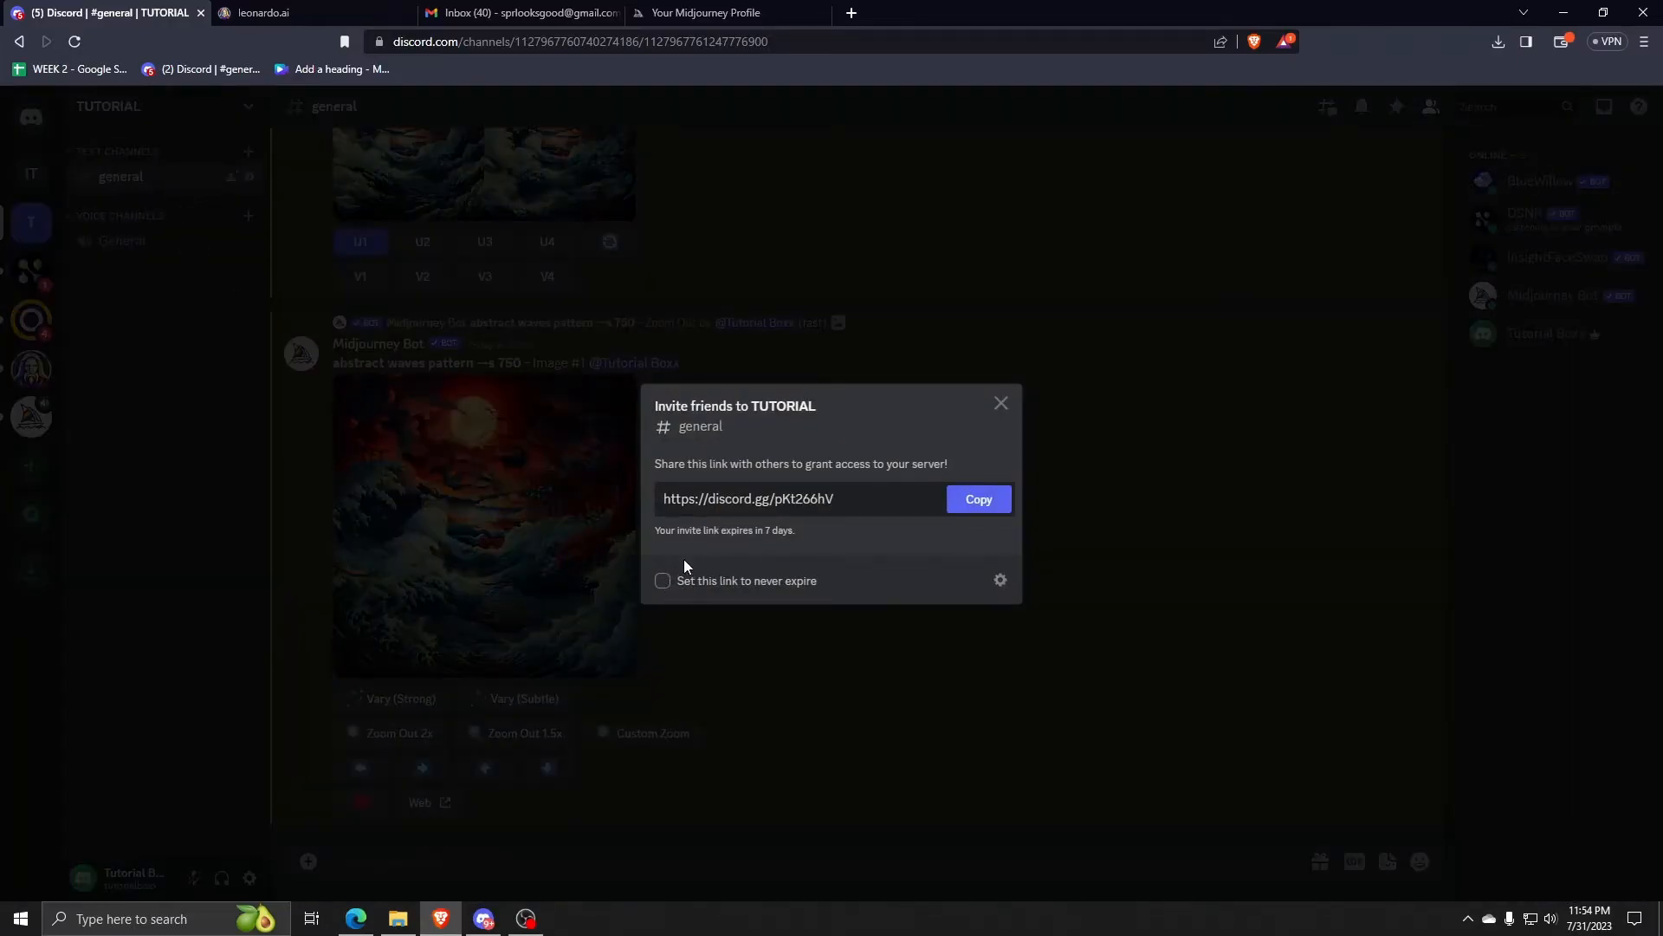
mouse_move(700, 535)
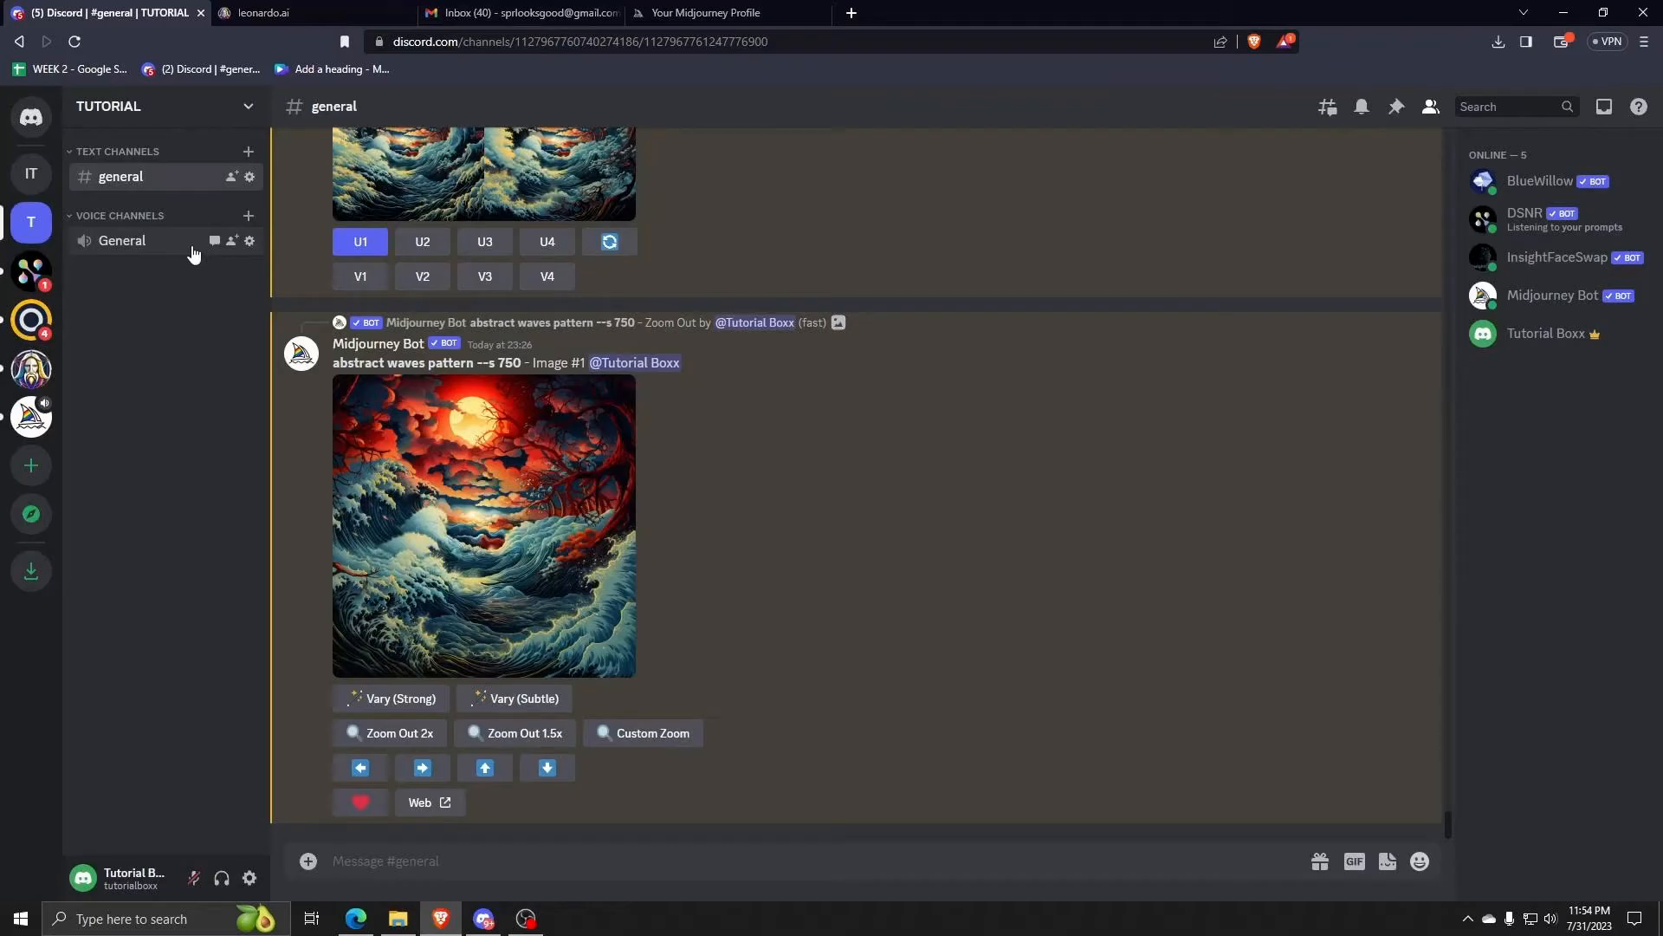
left_click(121, 239)
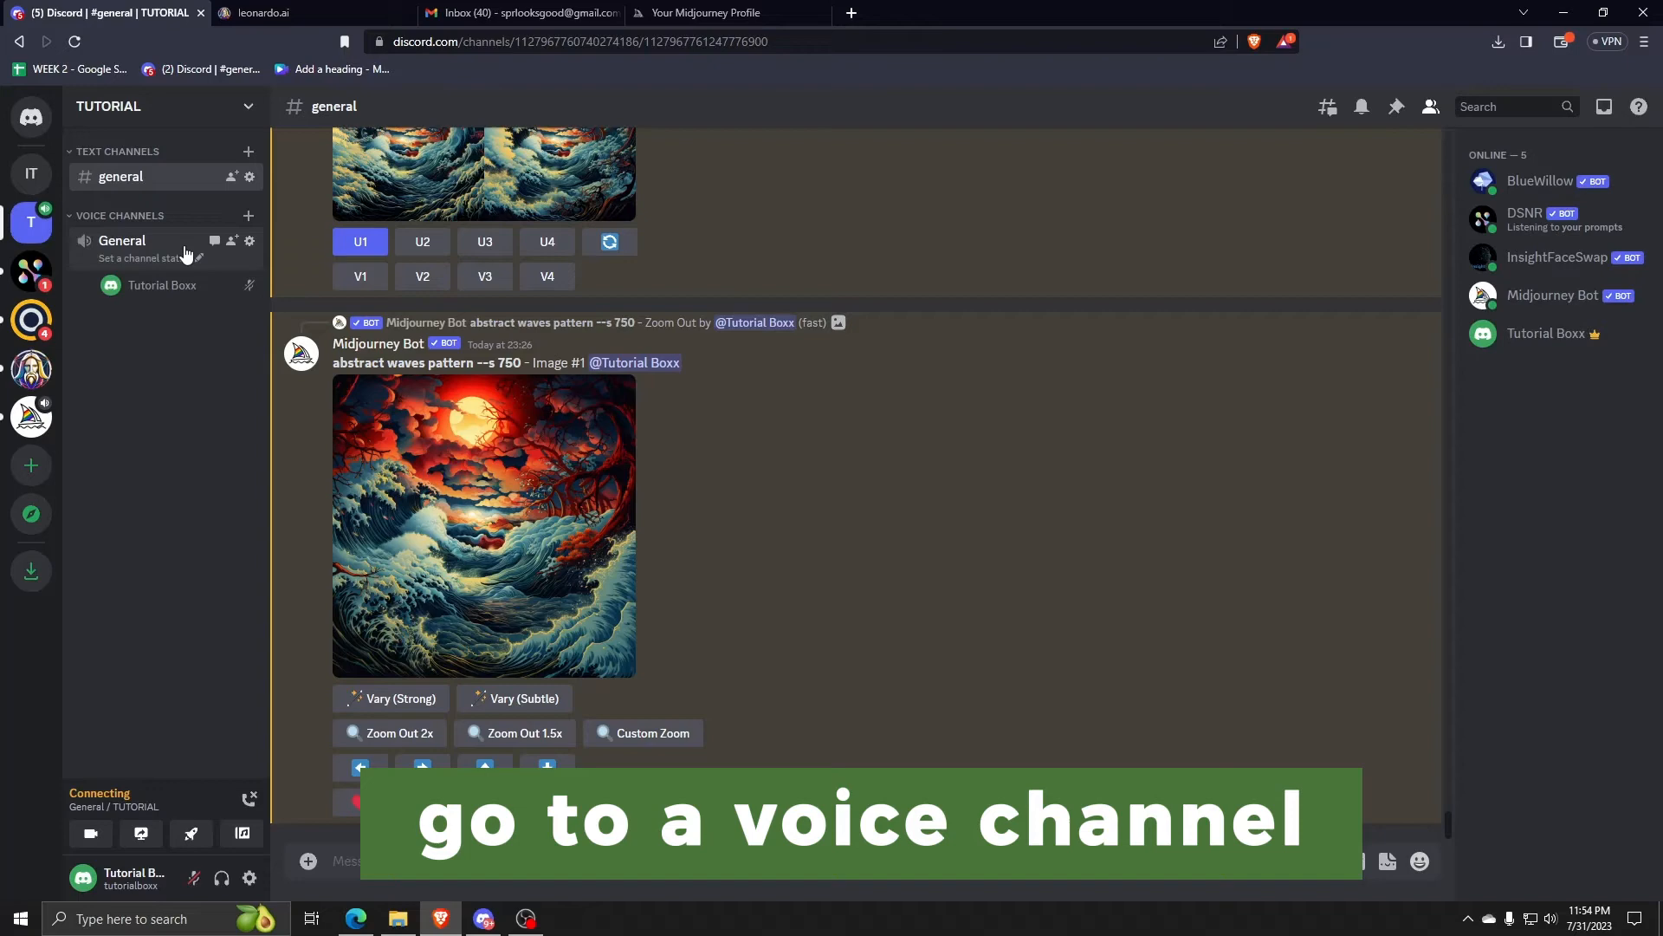
left_click(121, 239)
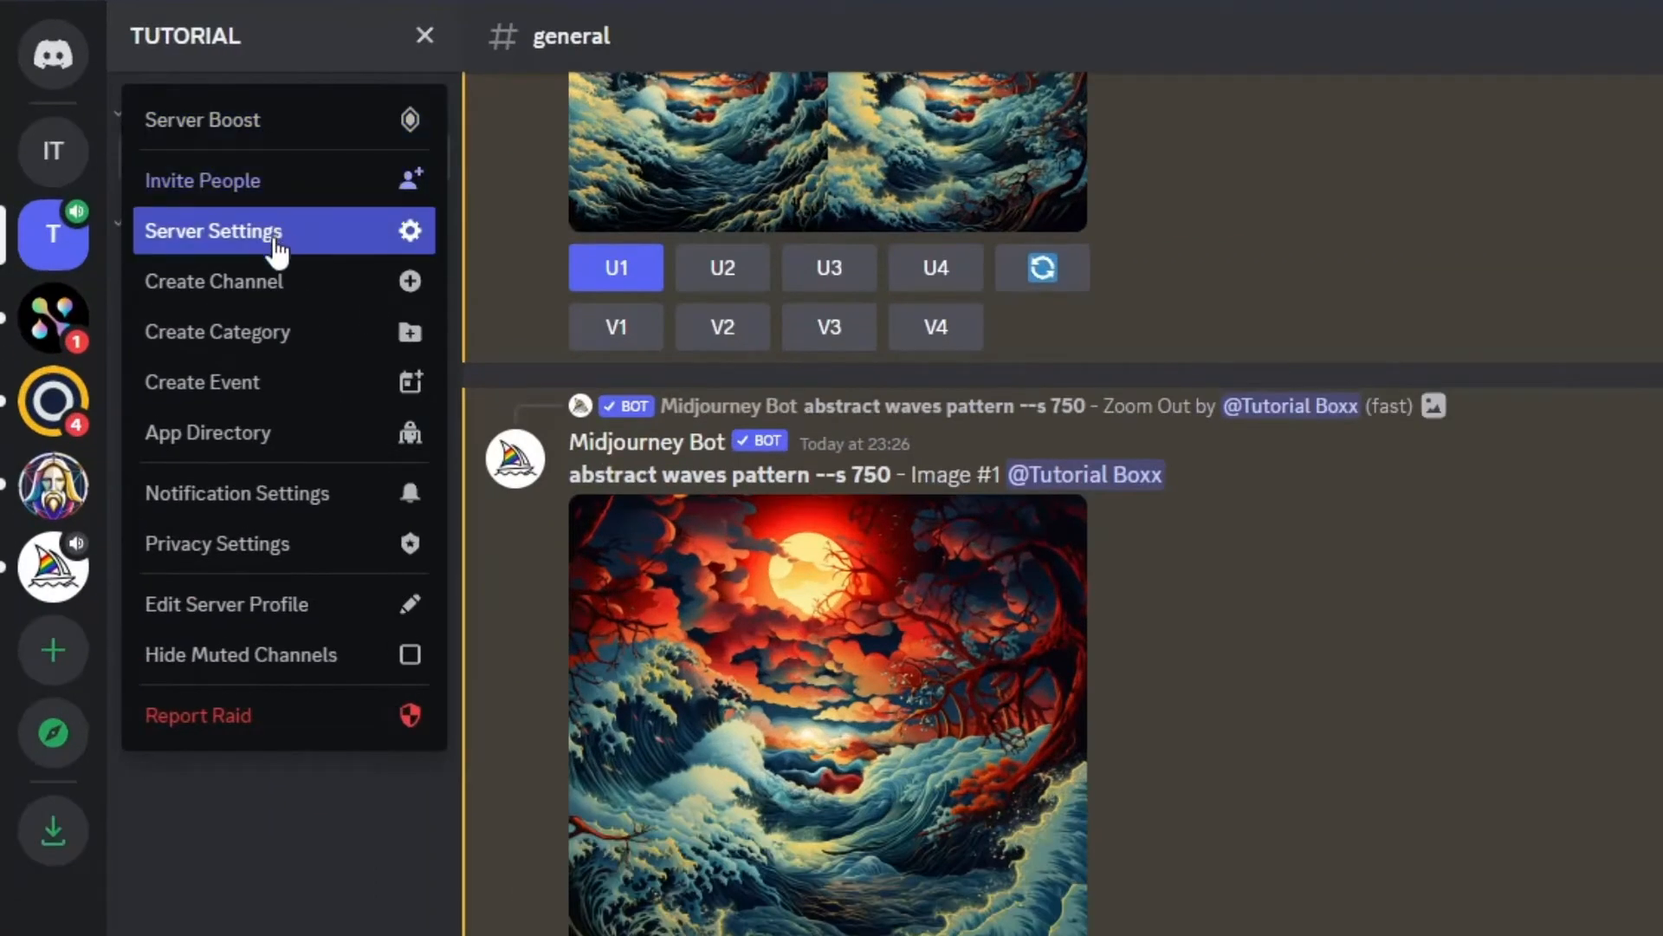
mouse_move(350, 180)
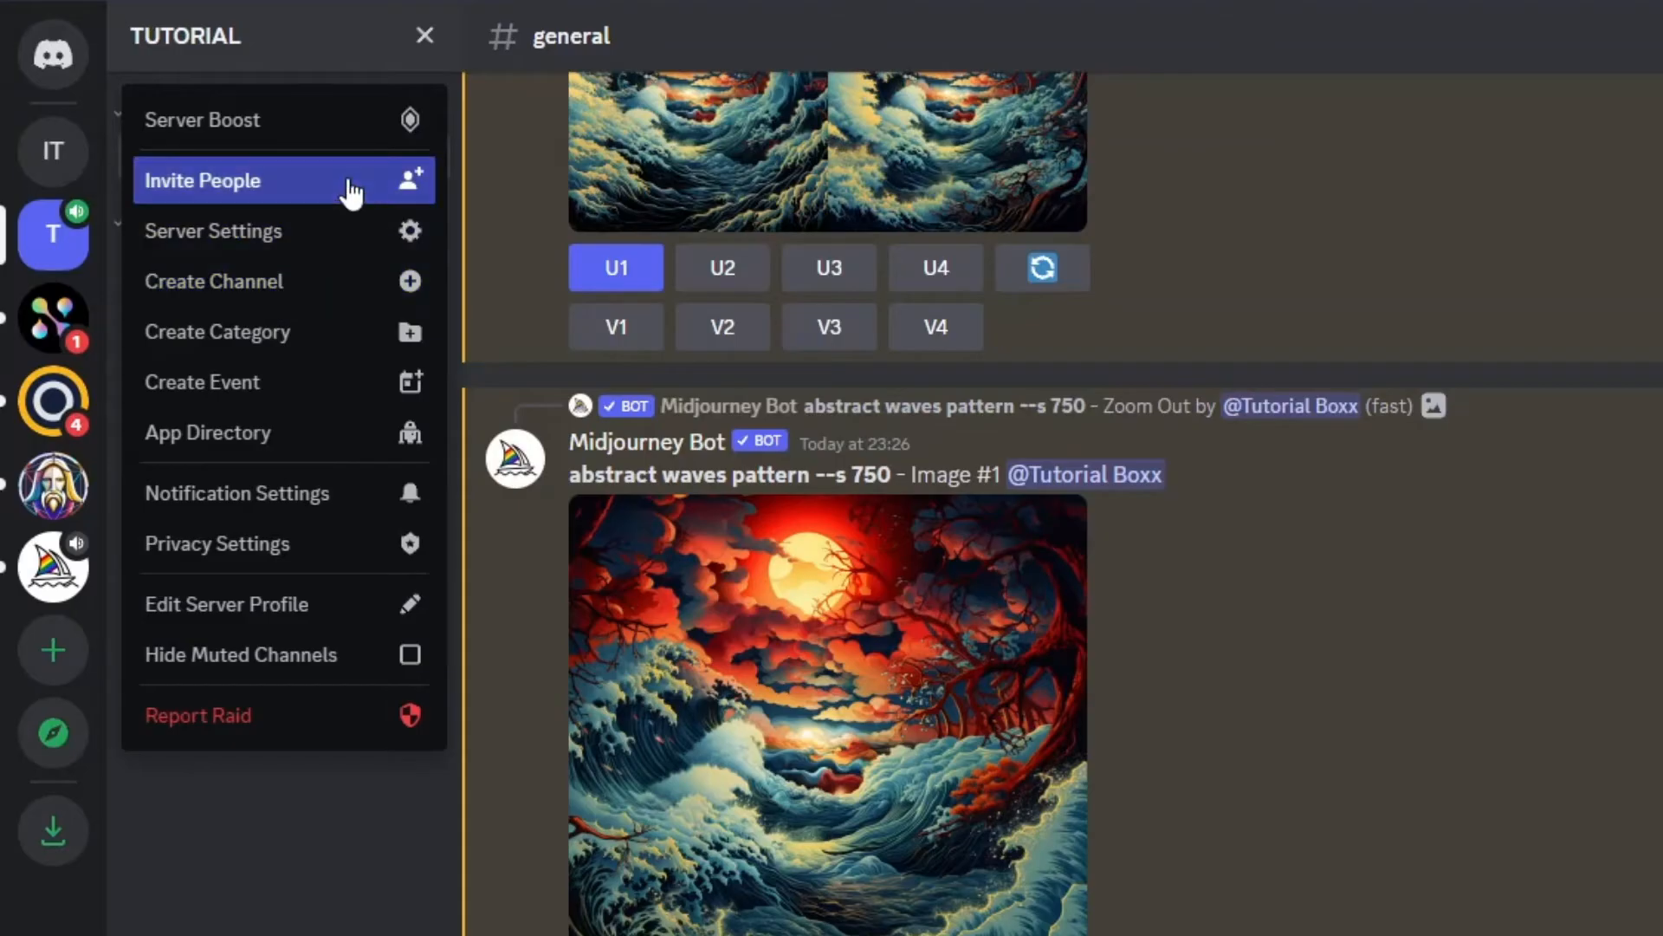
Start an invite for General and turn on Invite as Guest (Voice Only).
left_click(203, 179)
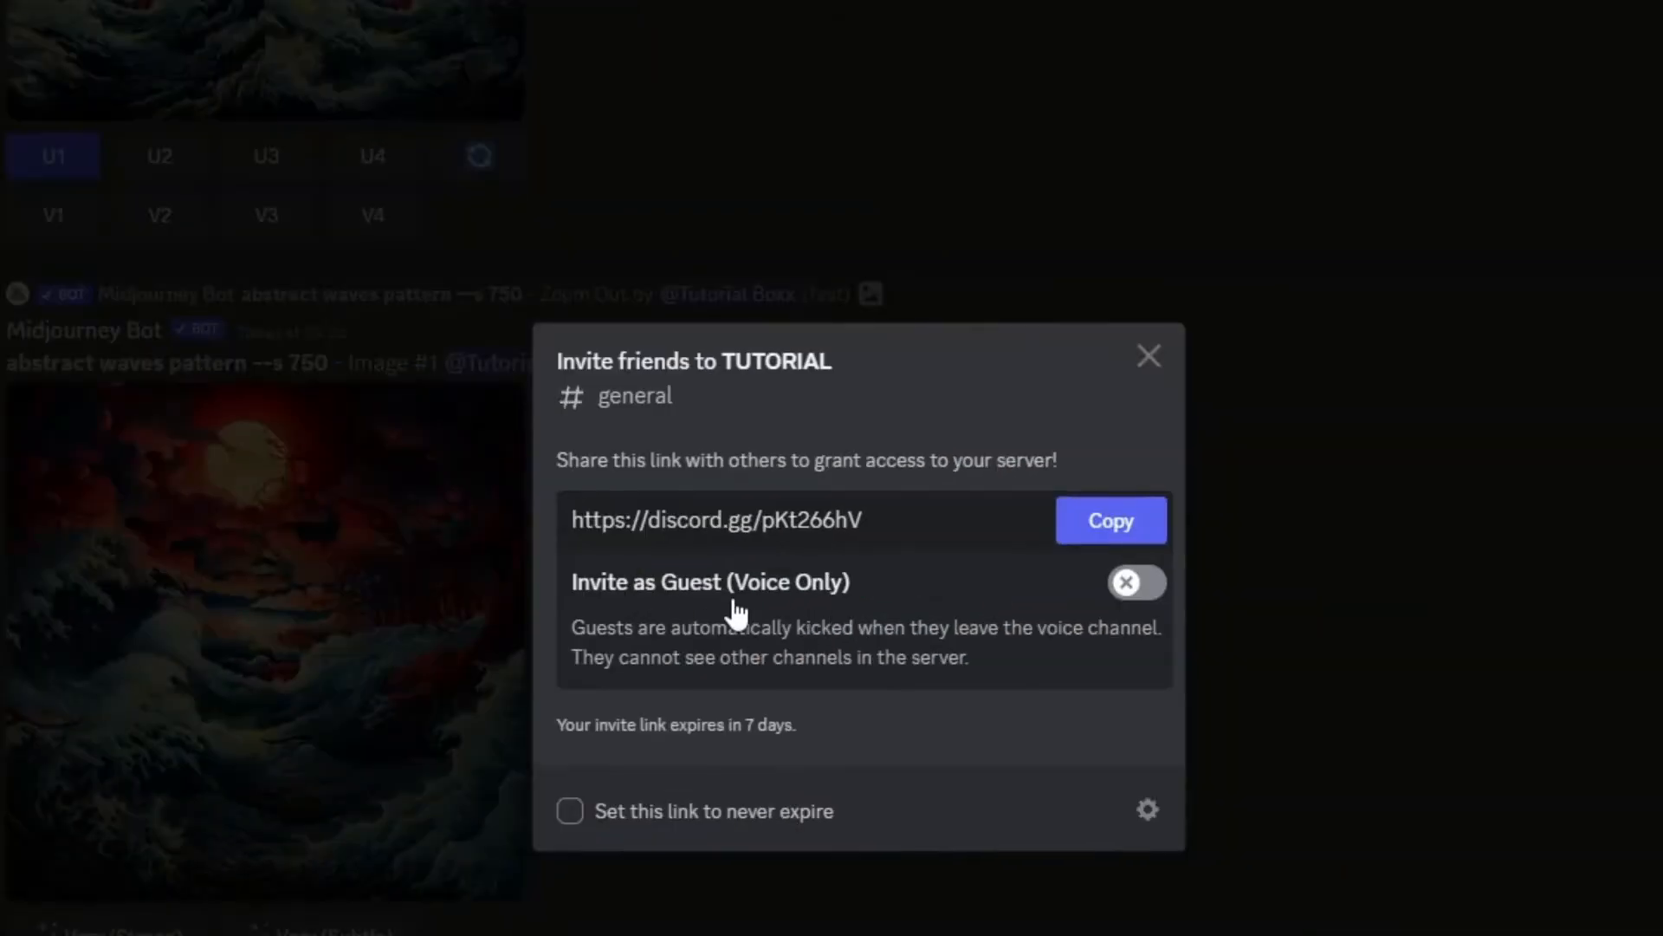
mouse_move(680, 614)
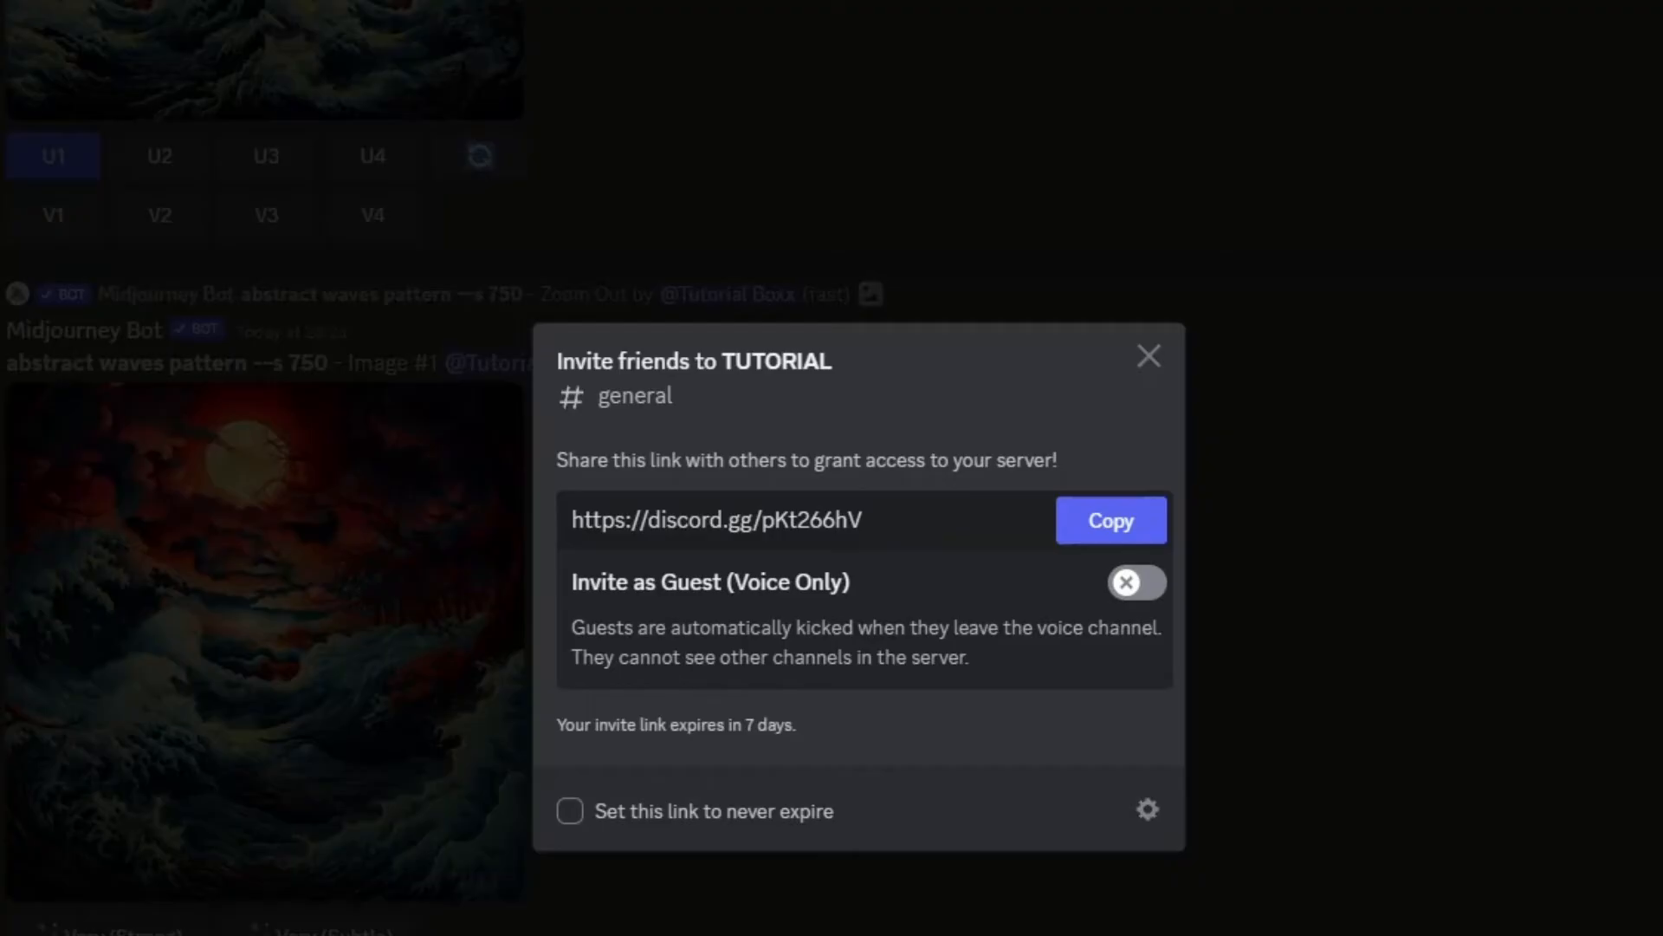
left_click(1136, 583)
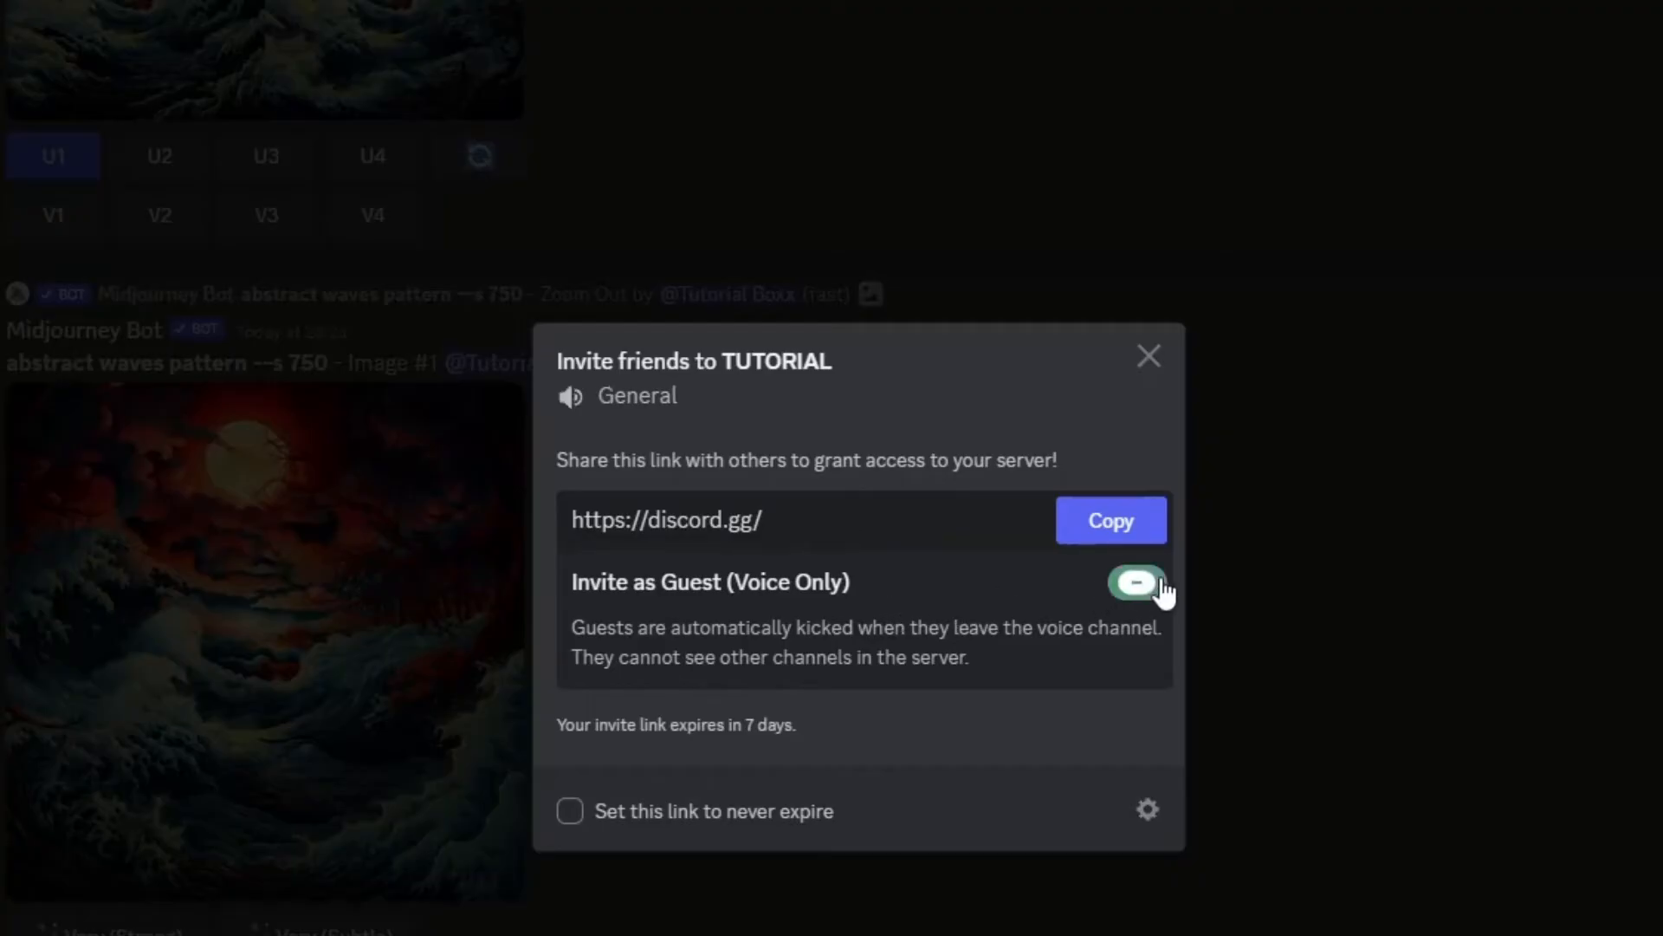
left_click(1136, 582)
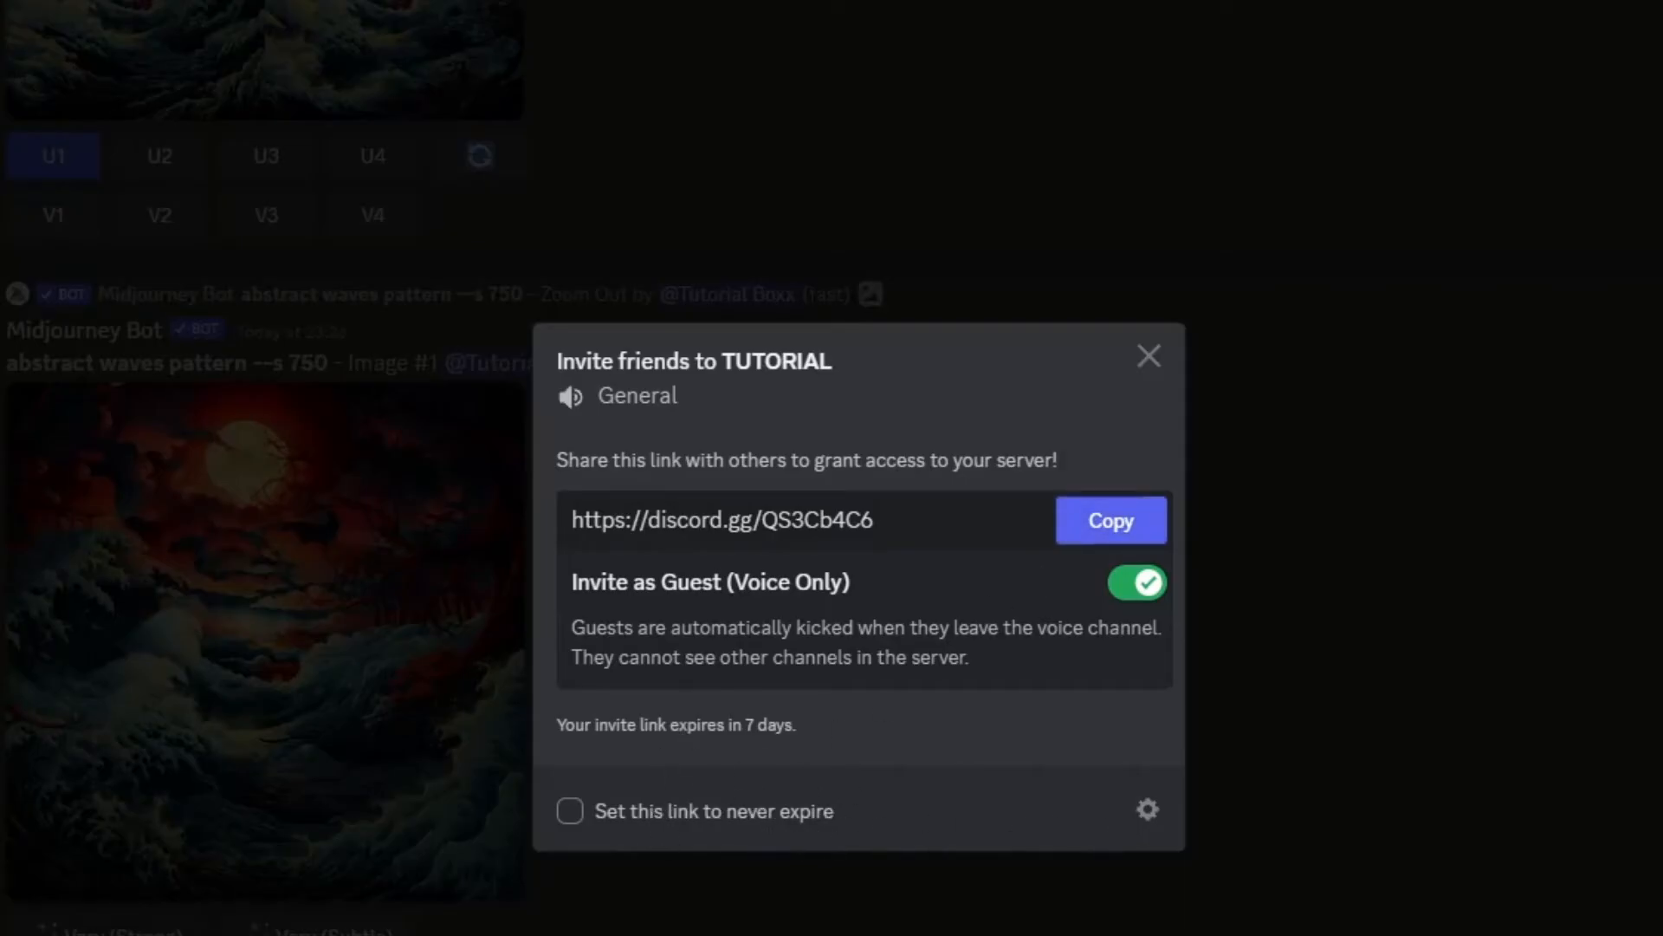
mouse_move(896, 754)
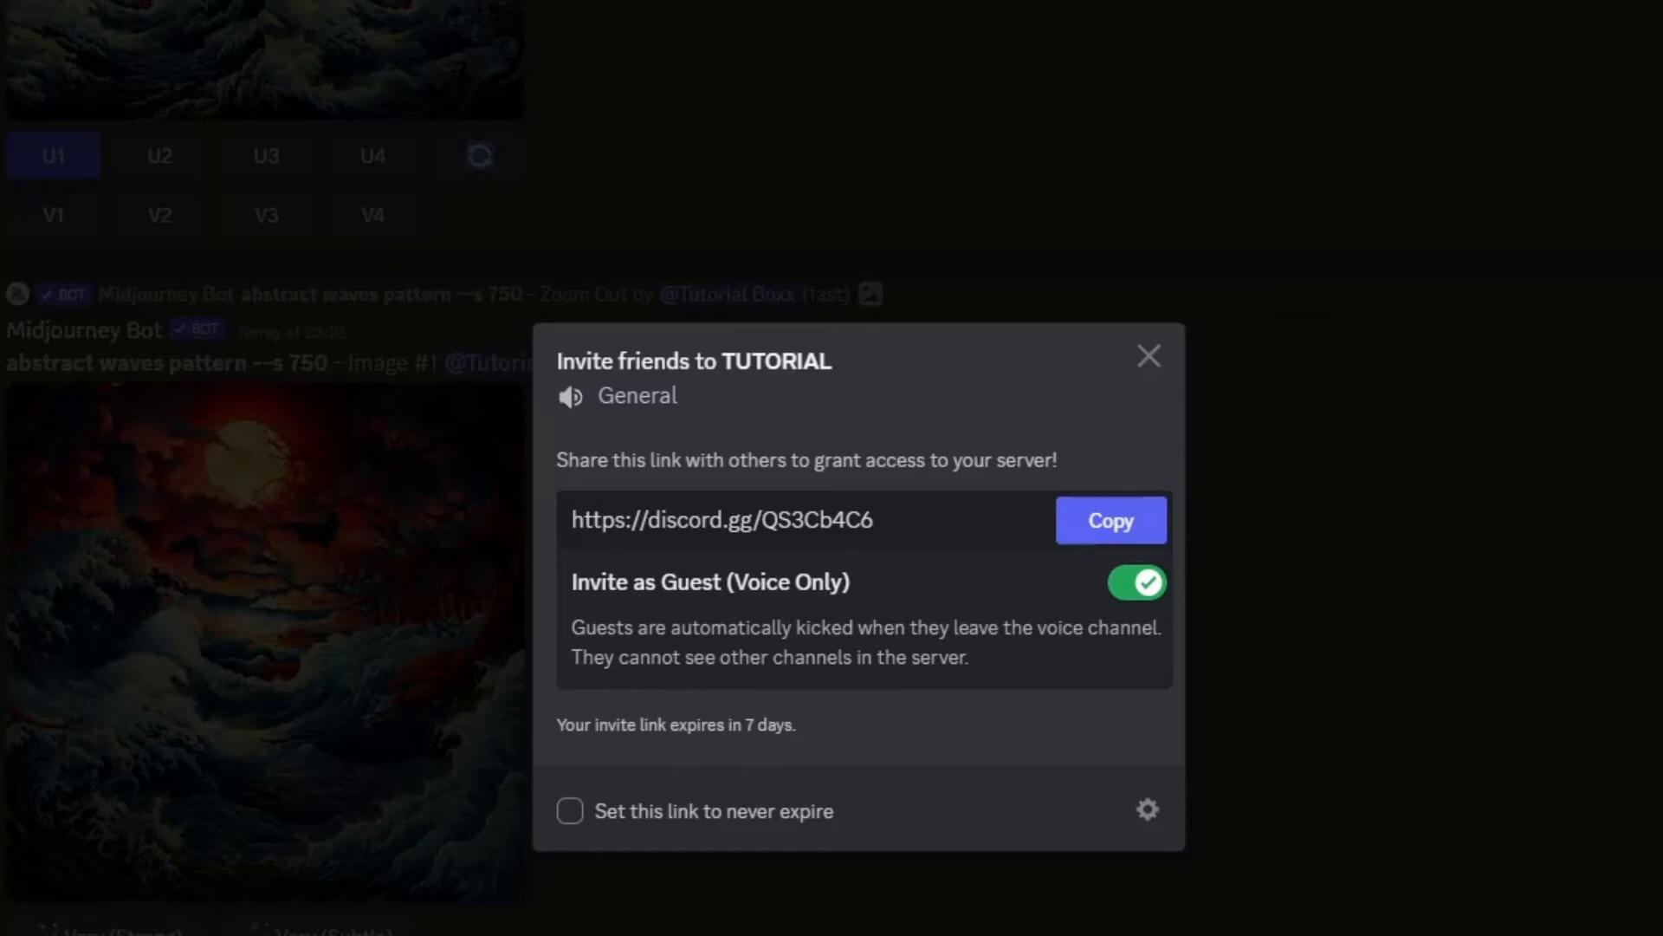
left_click(1111, 520)
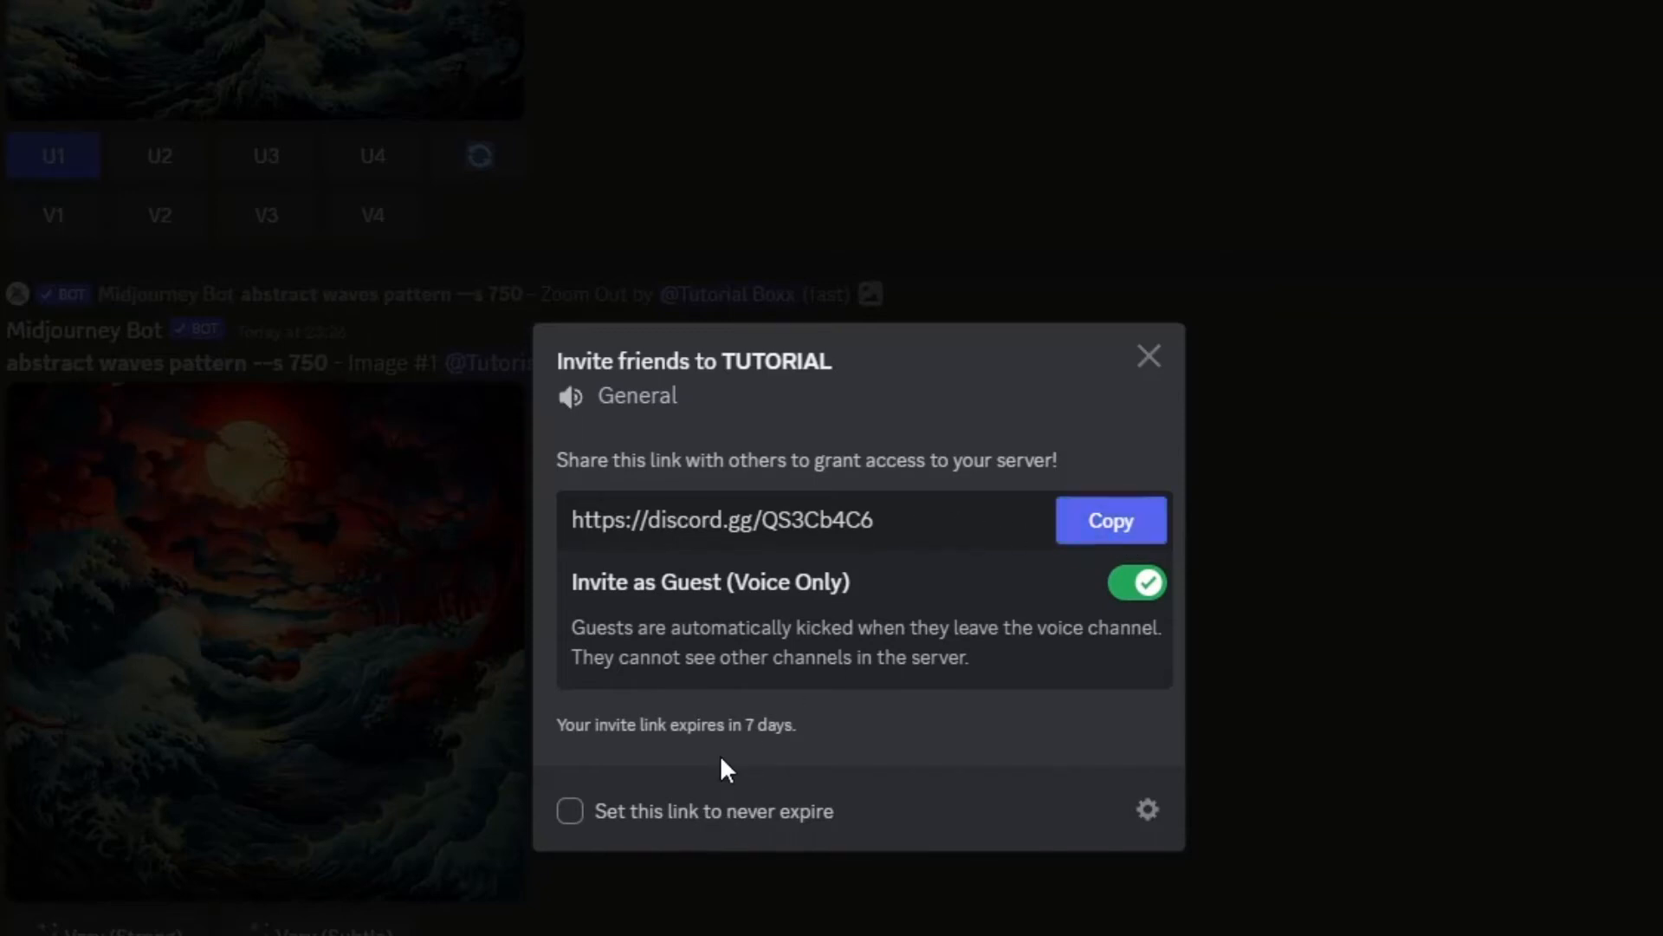
mouse_move(679, 734)
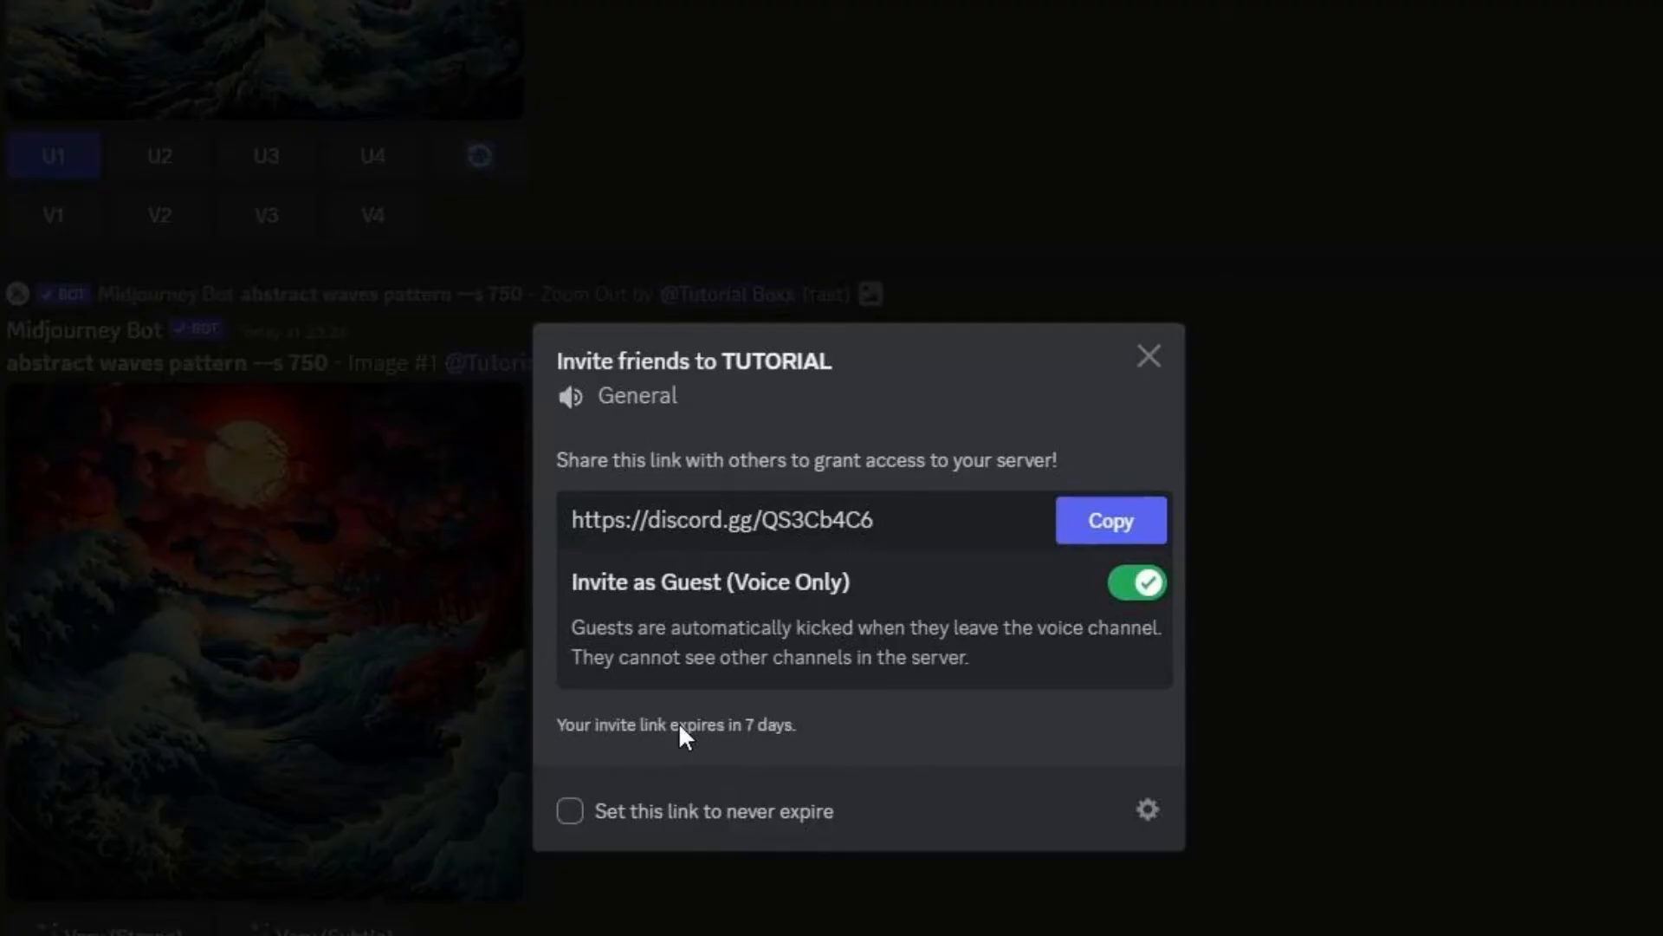
Review the link settings, keeping 7-day expiry and unlimited uses, and cancel.
left_click(1147, 809)
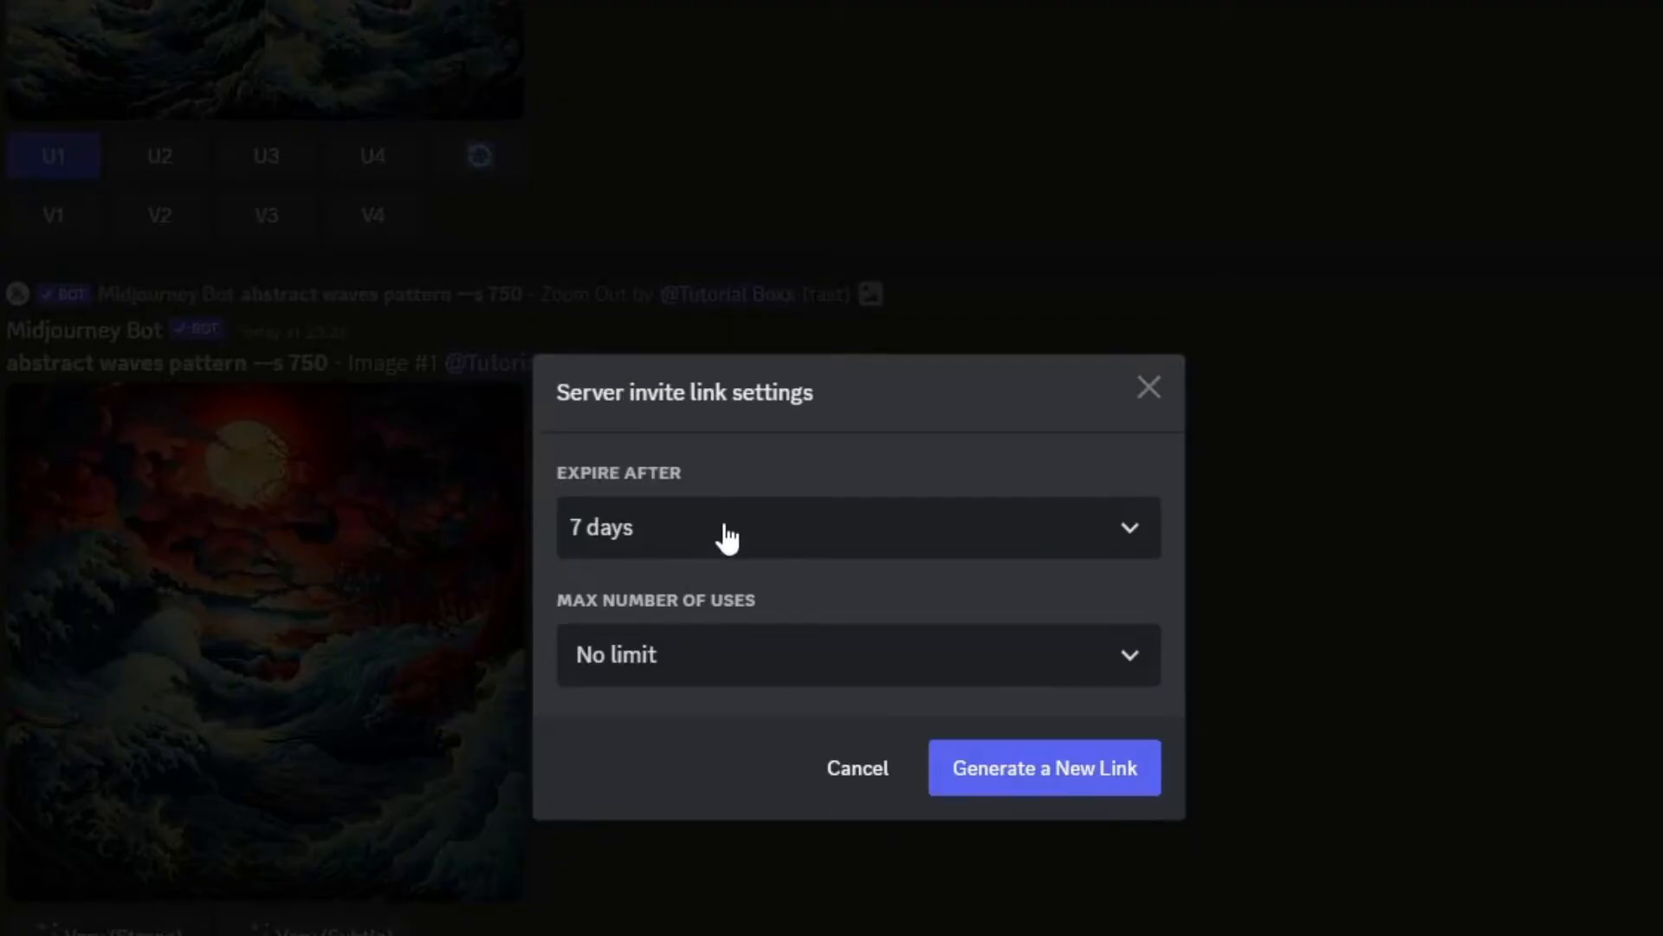
mouse_move(773, 665)
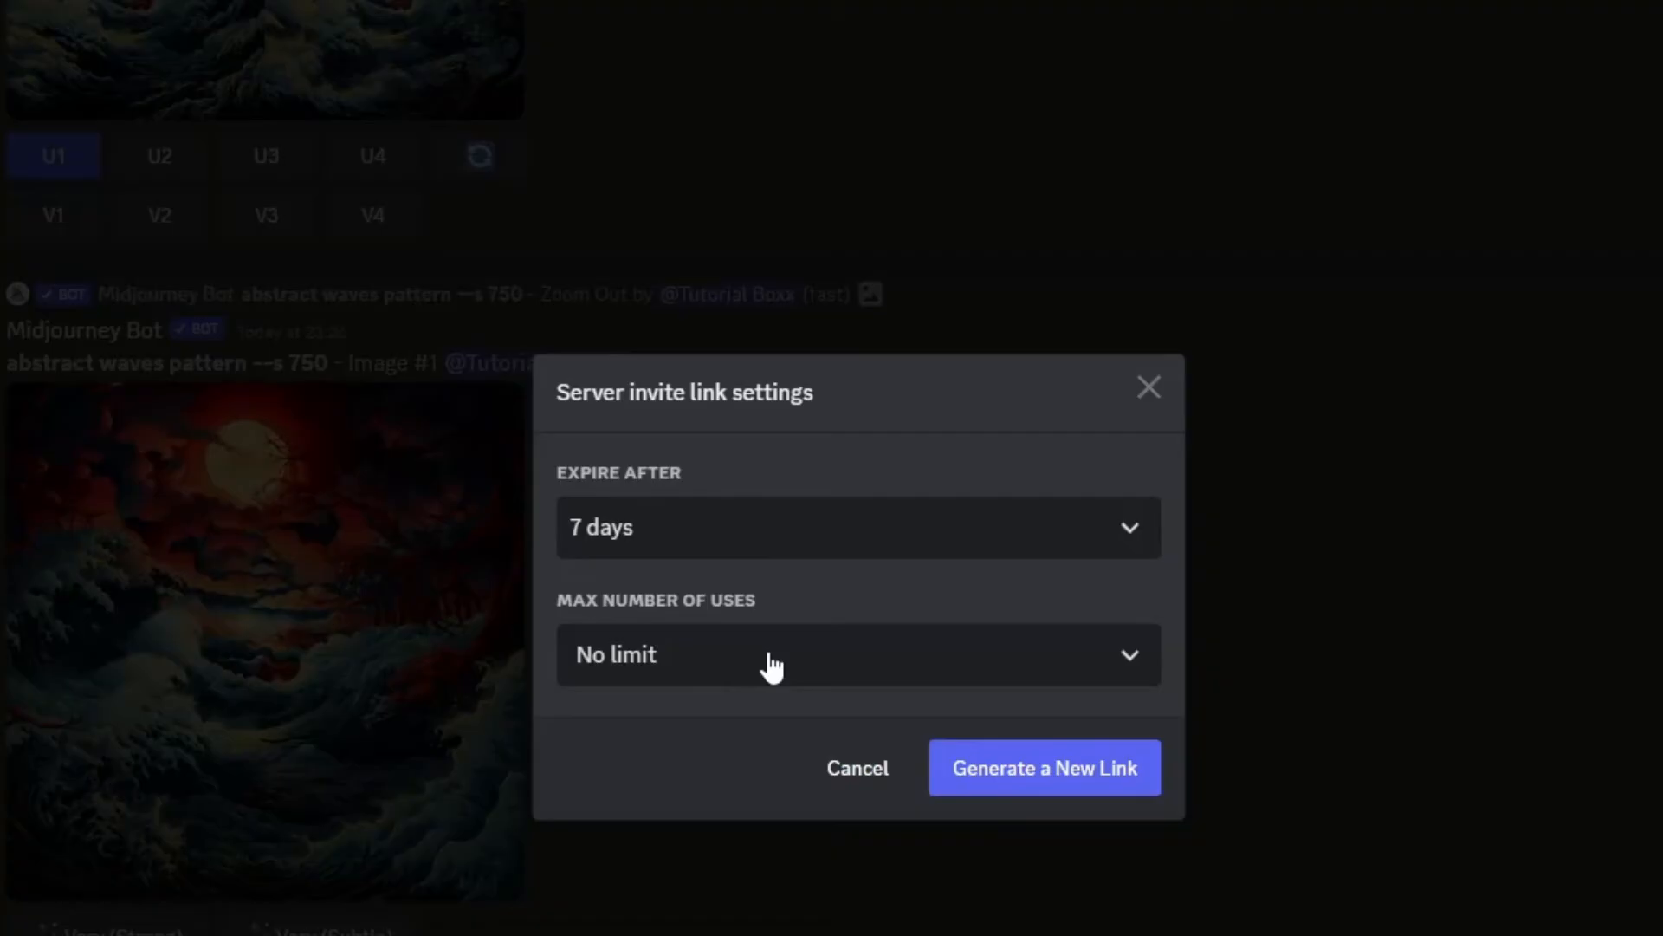
left_click(1043, 767)
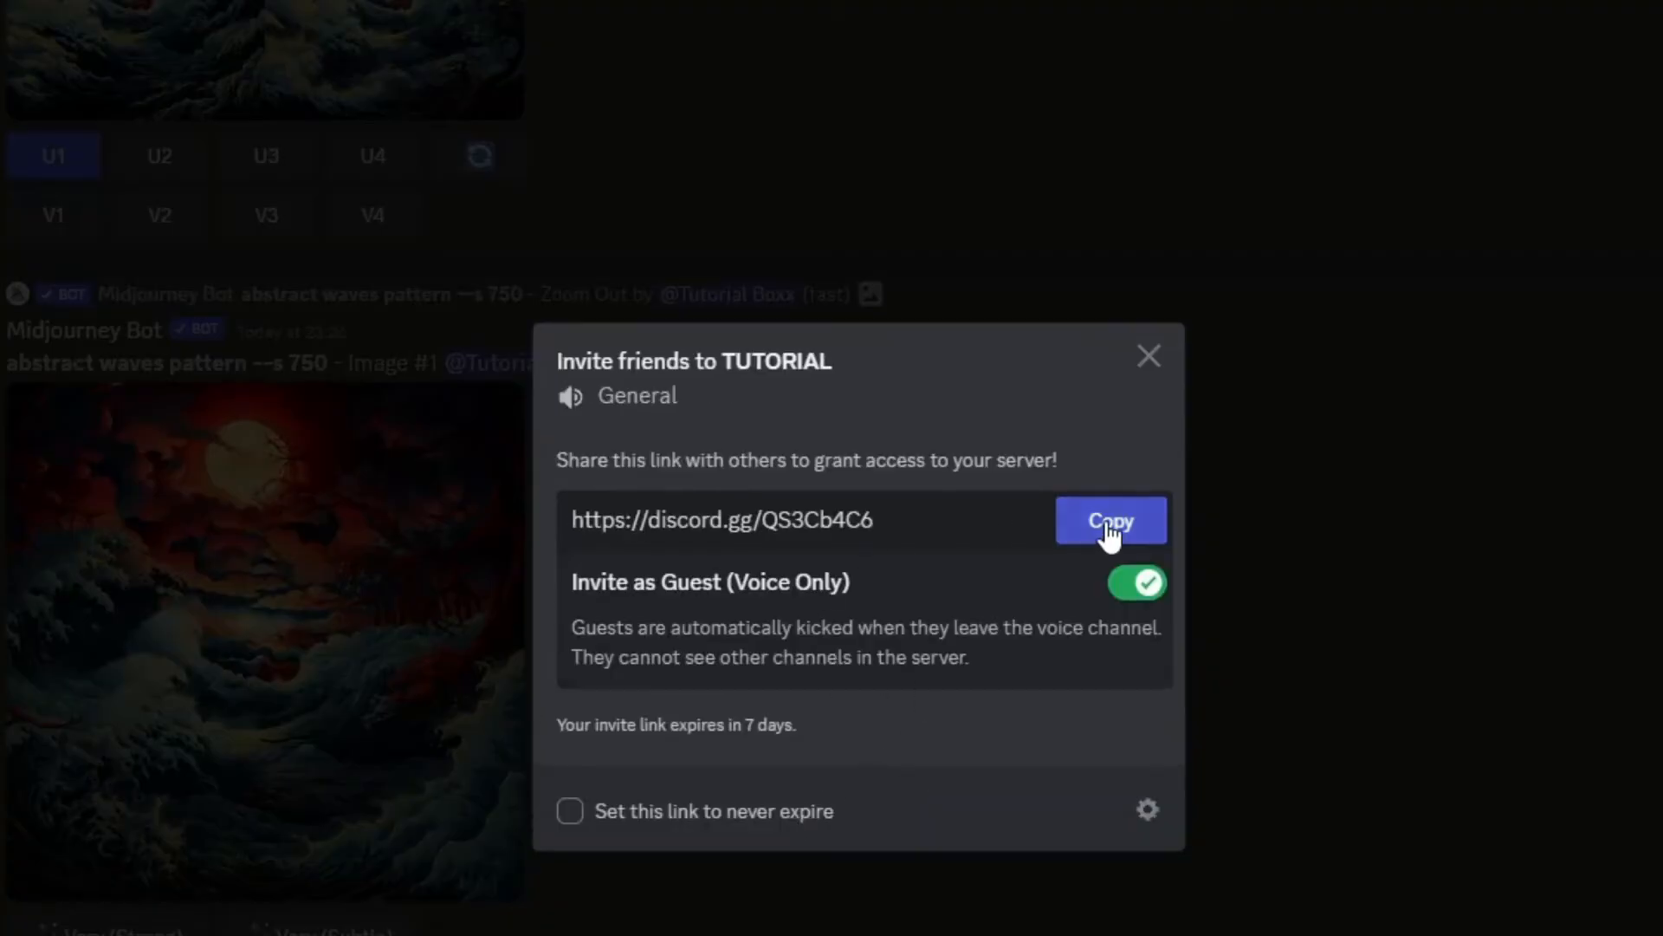
Copy the guest invite link and send it in #general as a General voice invite.
left_click(1110, 520)
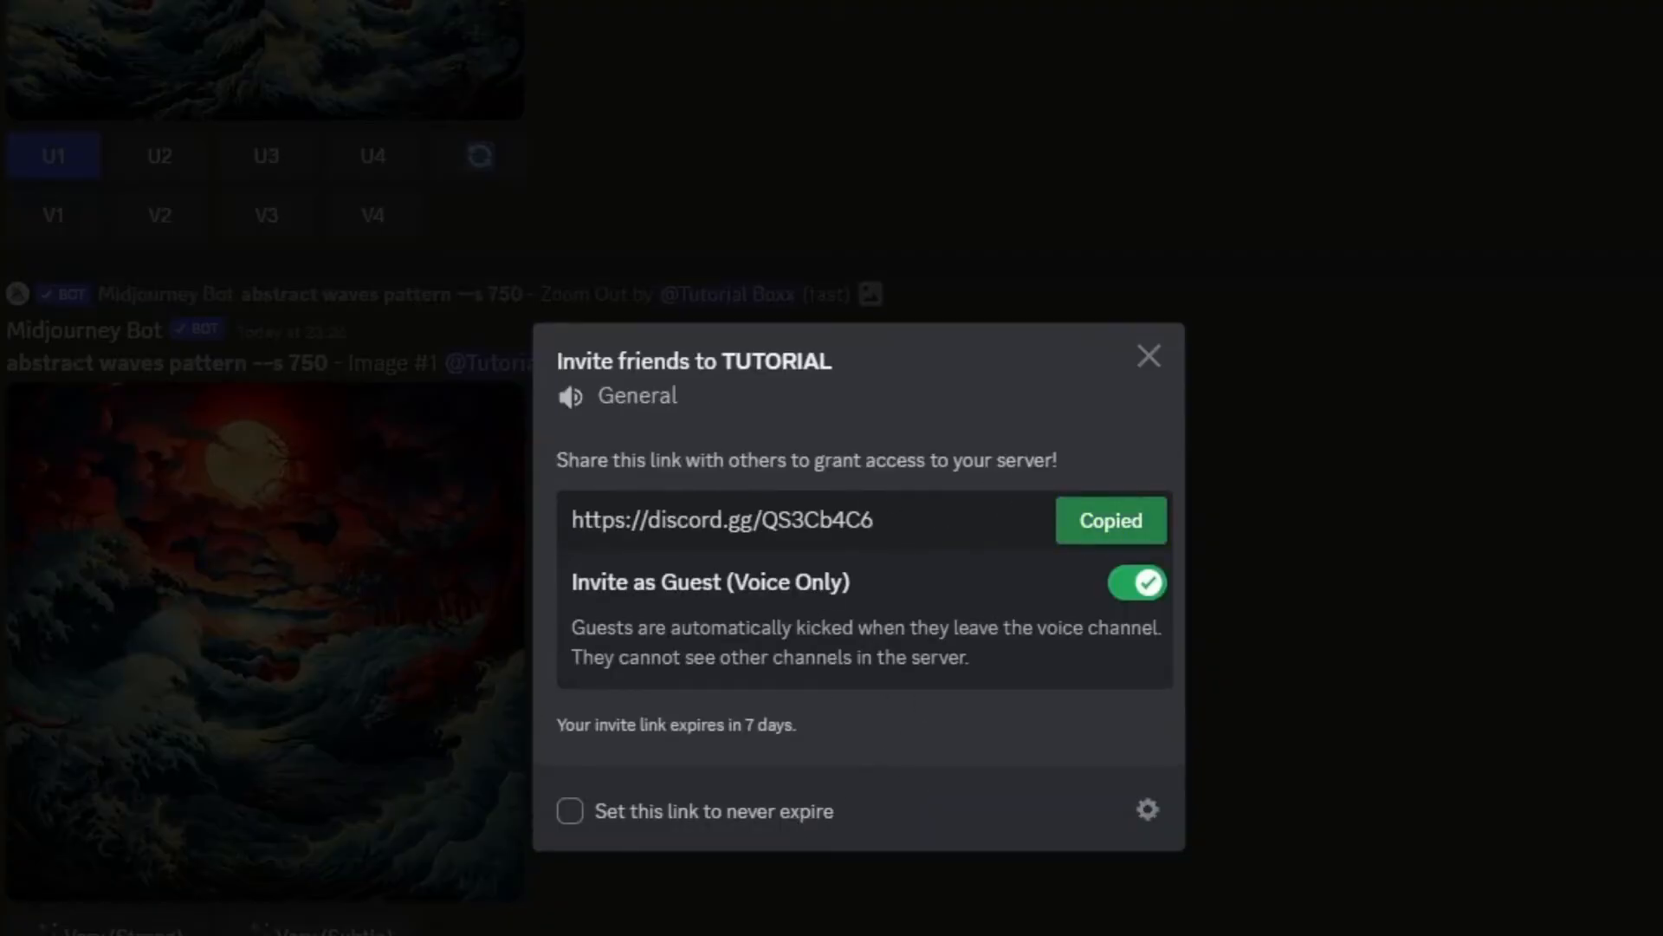
left_click(1147, 355)
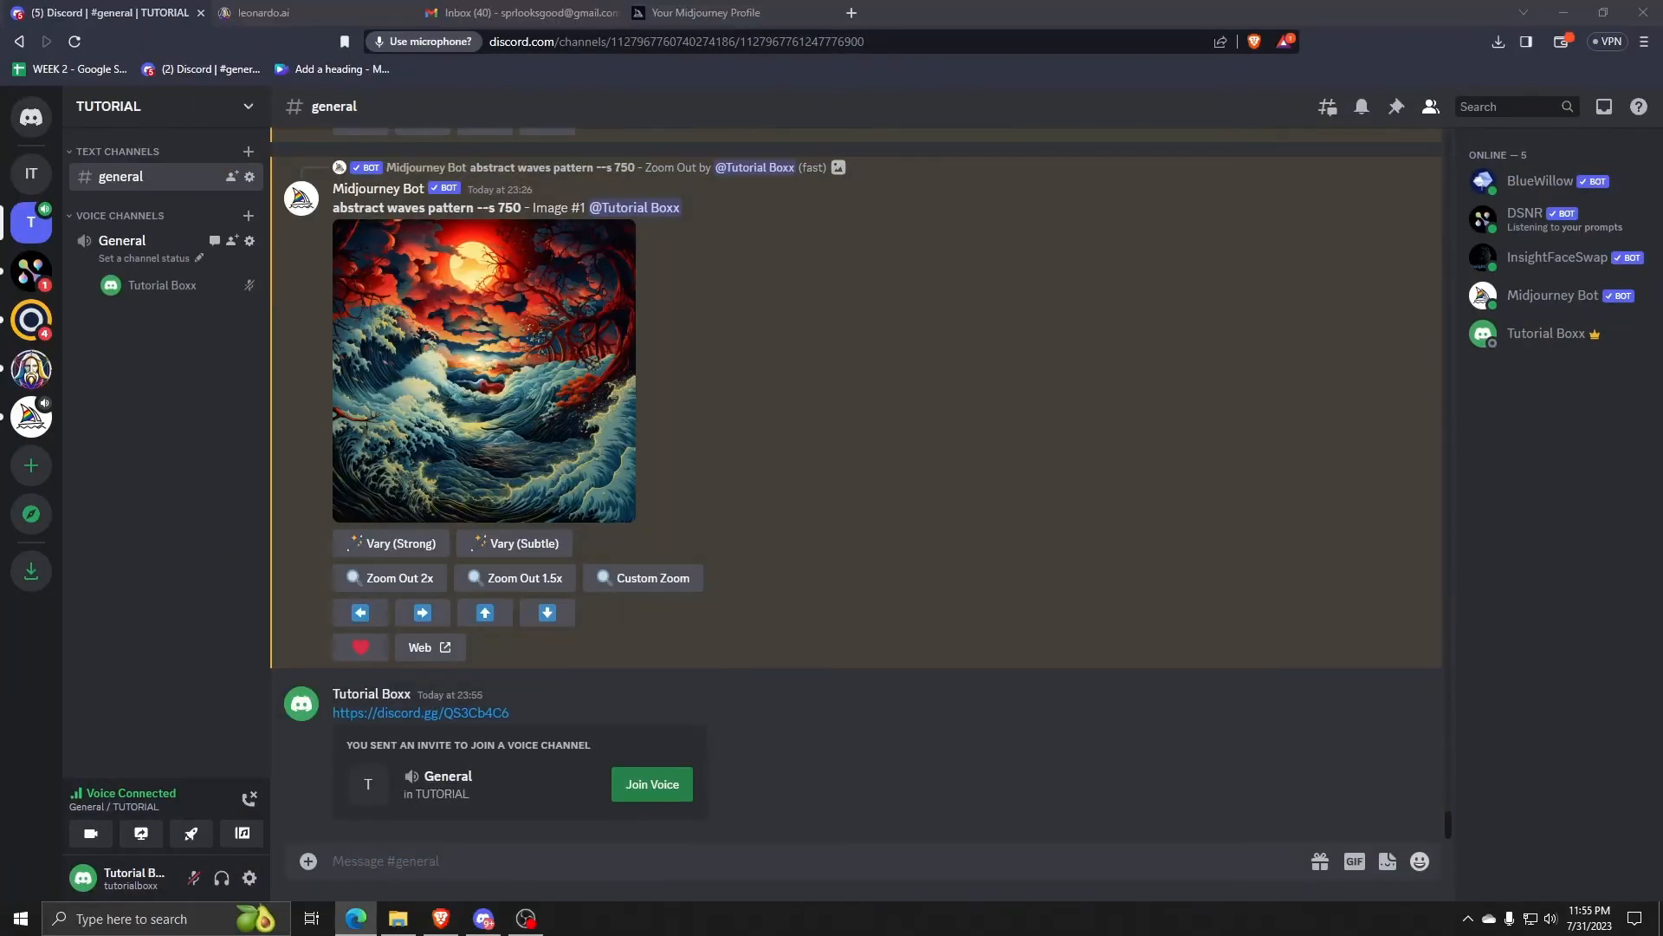
Switch to the General voice channel's call view, alone in the call.
left_click(652, 783)
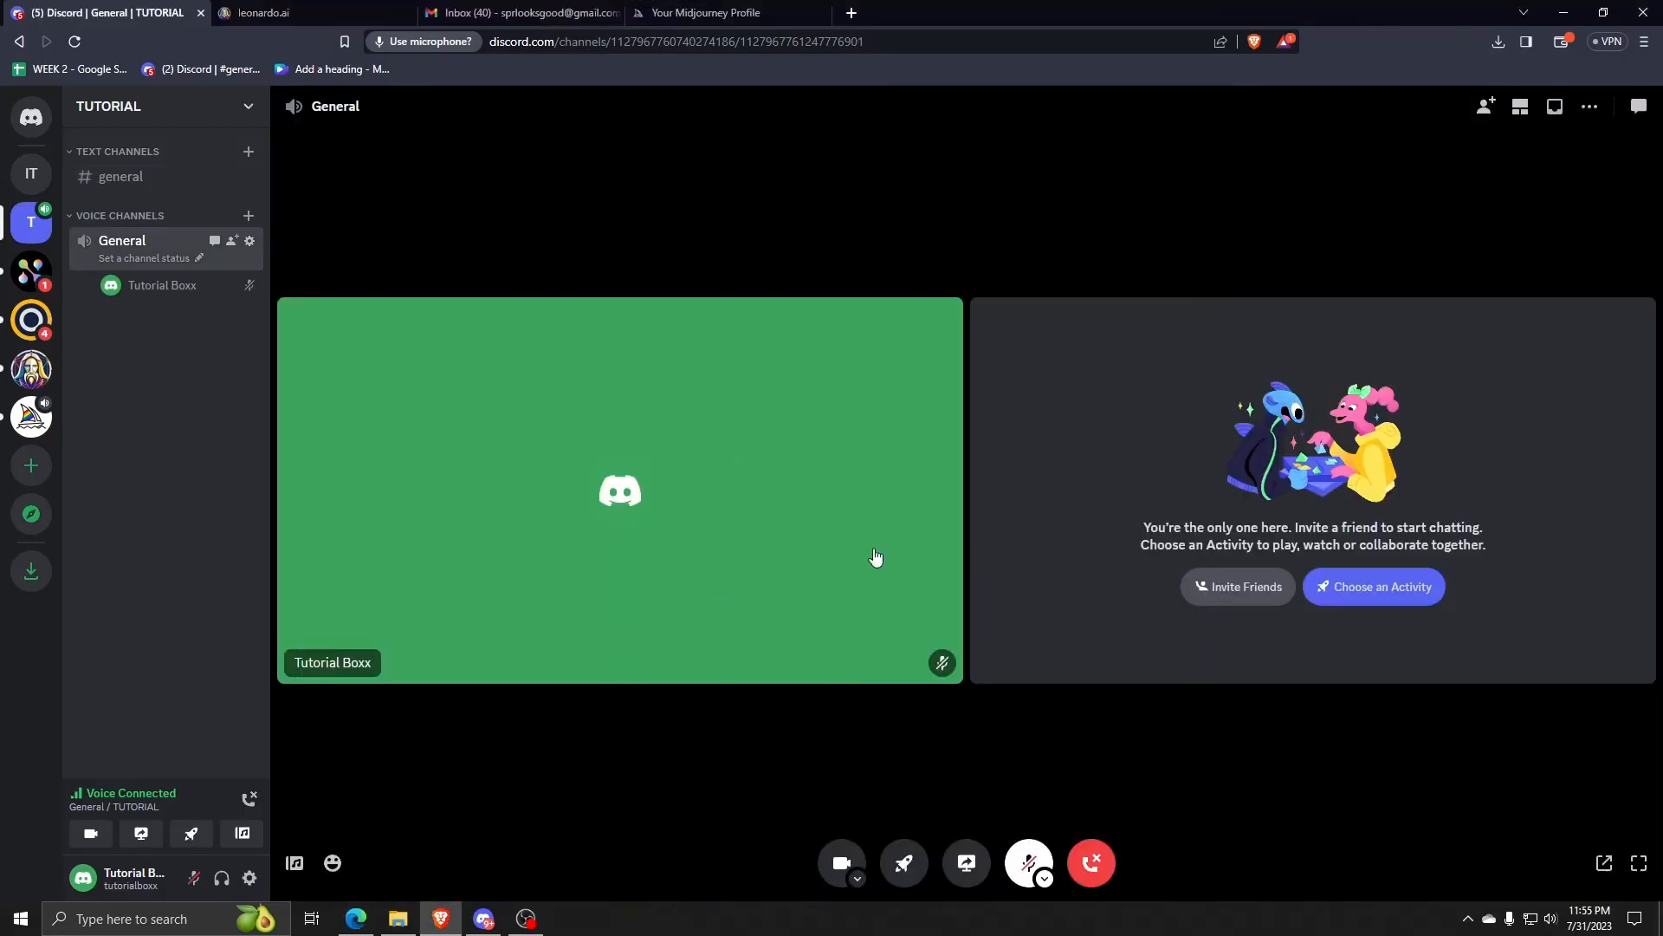
mouse_move(571, 504)
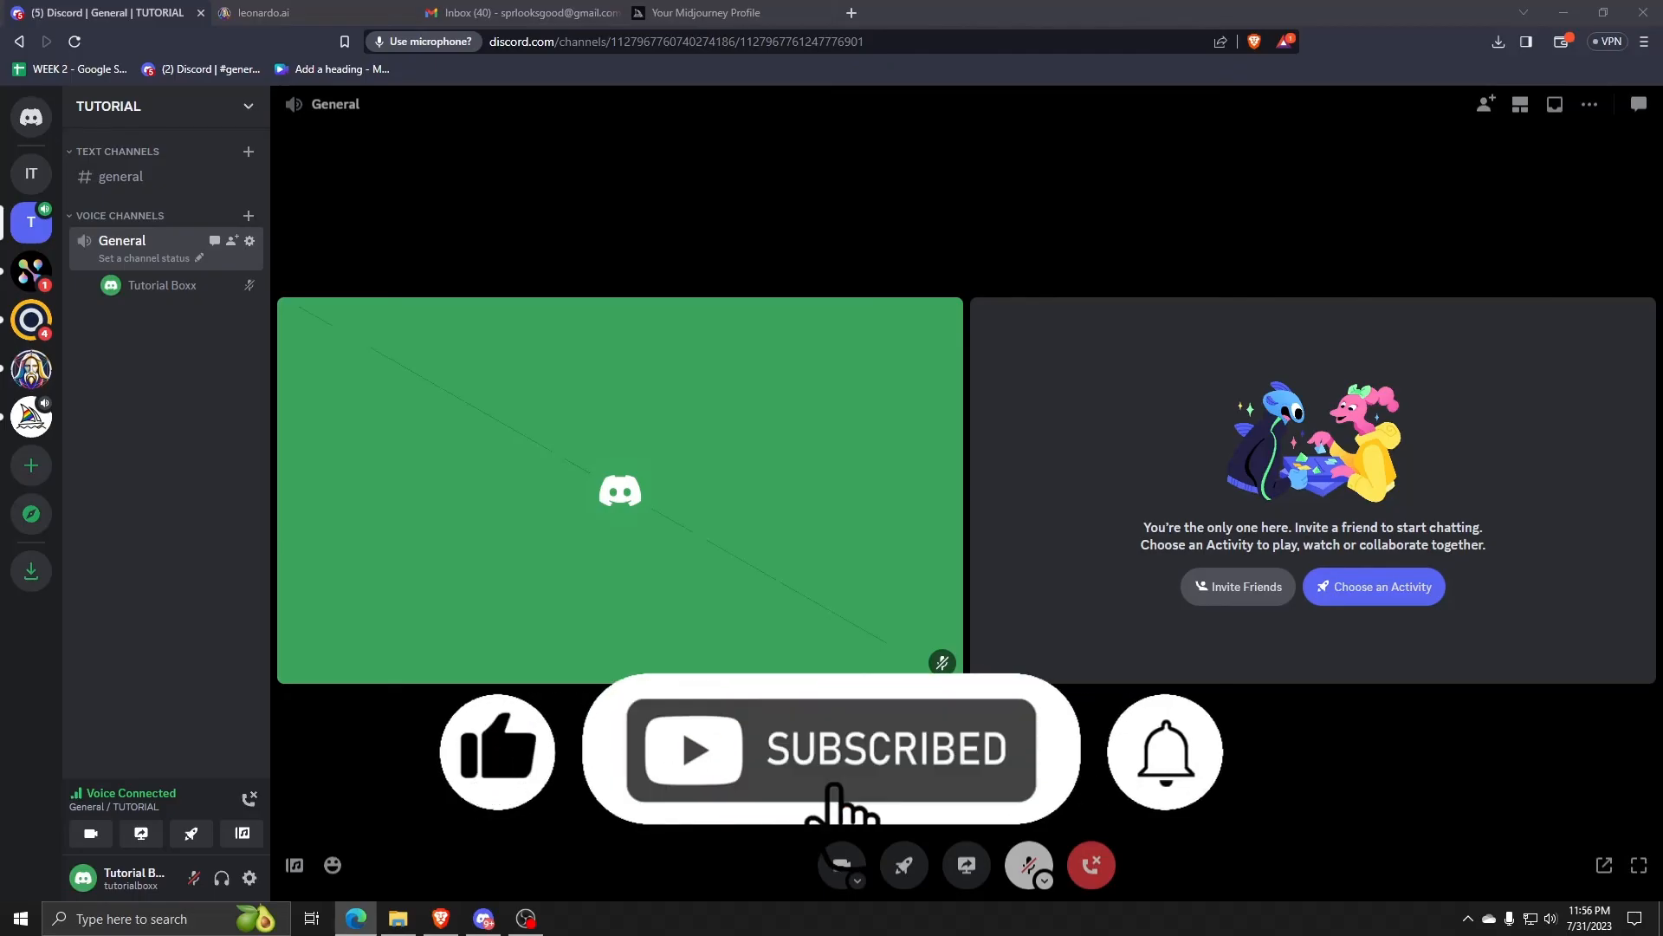
mouse_move(214, 241)
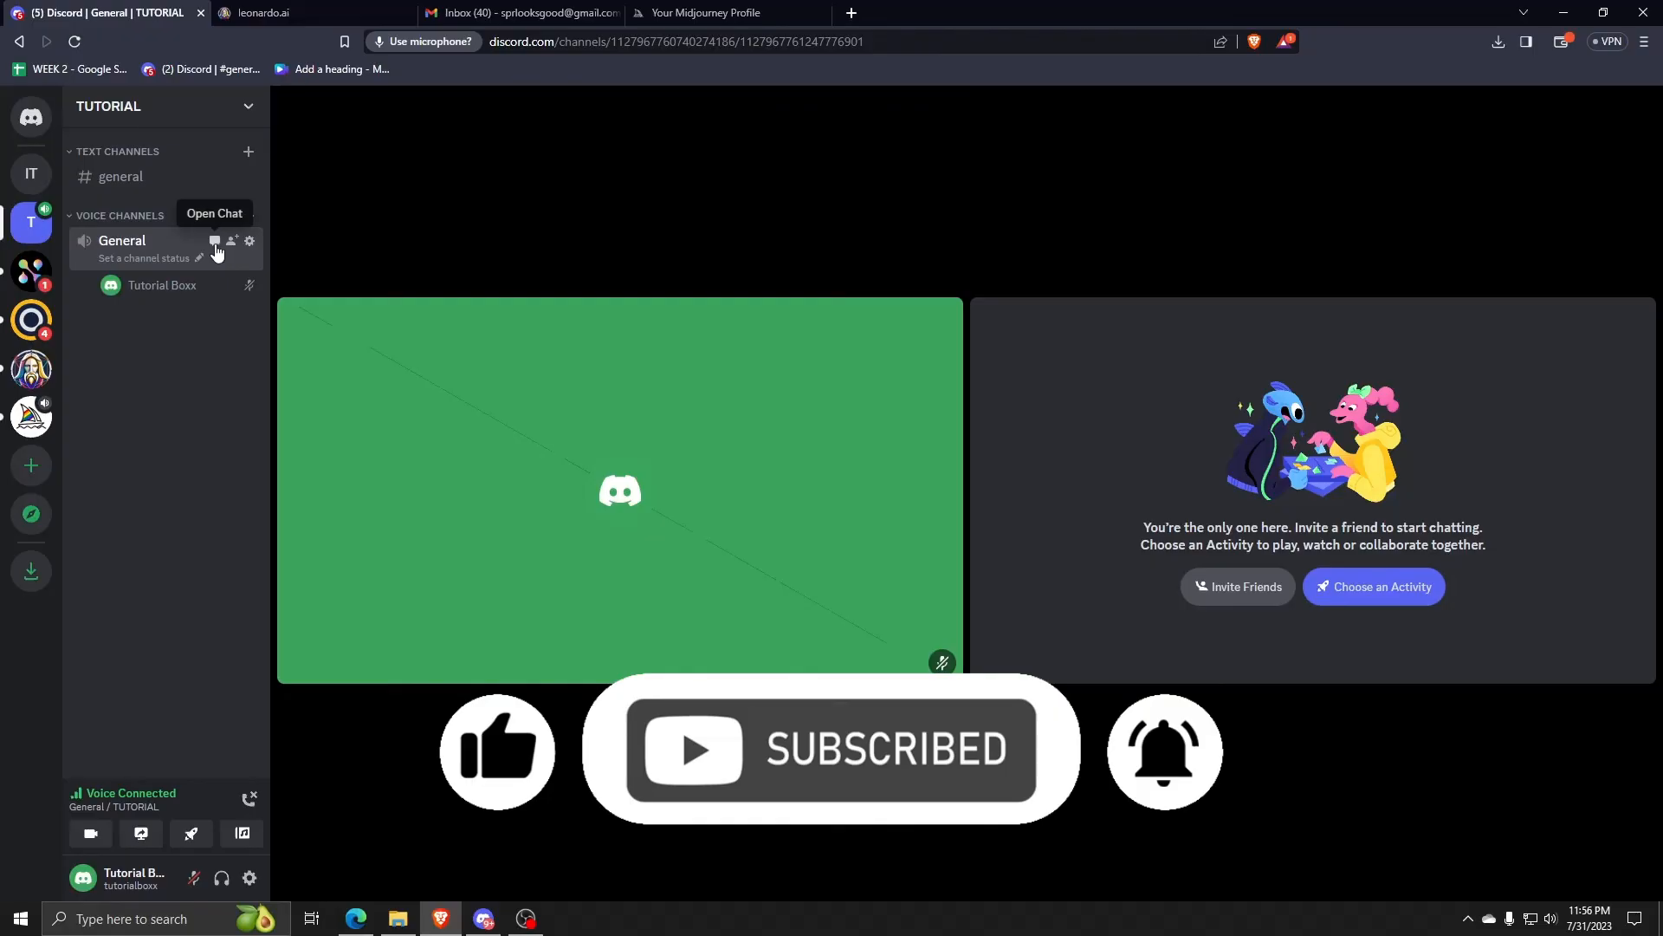